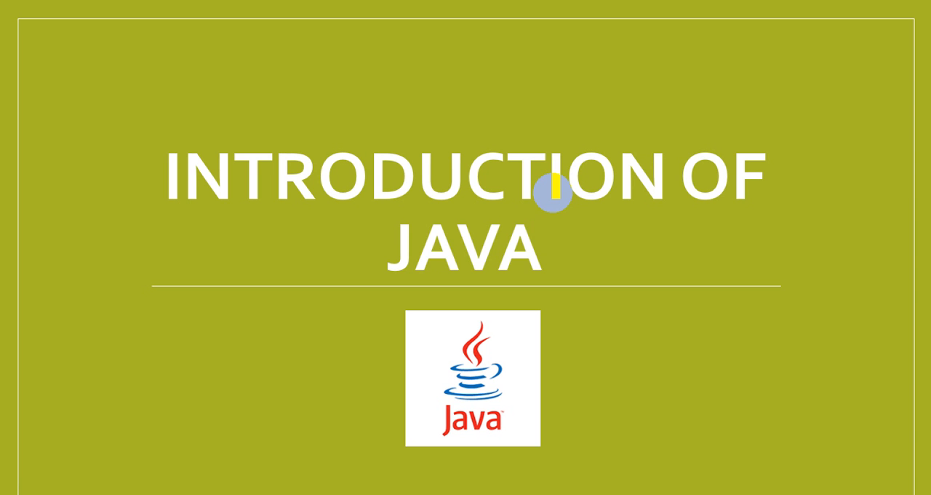
Step: Advance the slideshow from the Java title slide to the Topics Covered slide
key(Right)
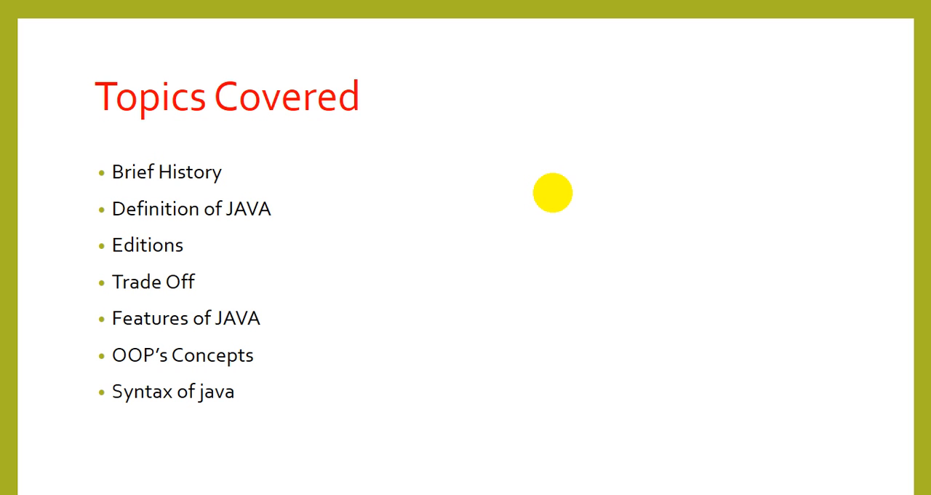
Step: Advance to the Brief History slide on Sun Microsystems, James Gosling, OAK and the 1995 rename
key(Right)
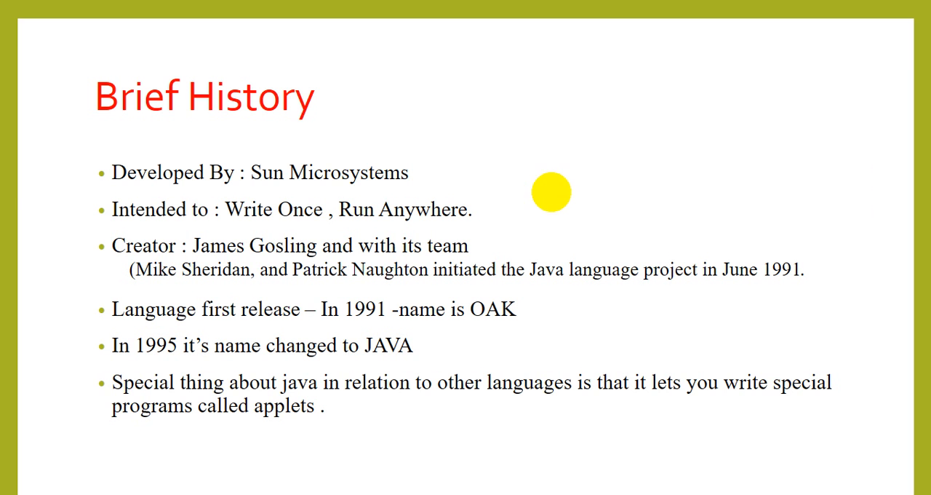
mouse_move(332, 184)
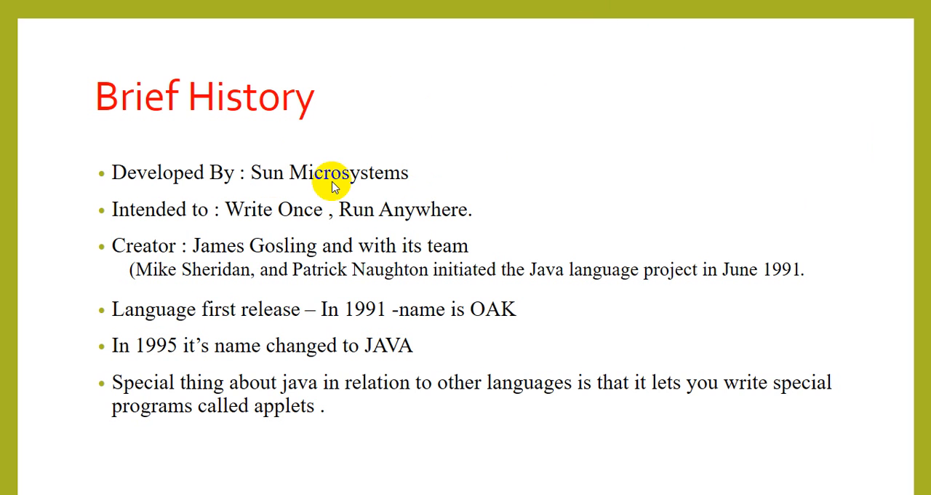
mouse_move(380, 177)
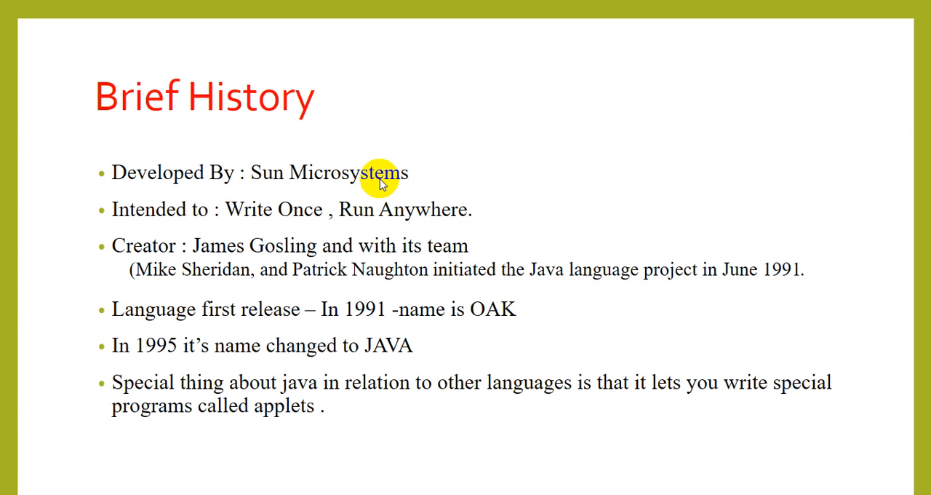
mouse_move(381, 181)
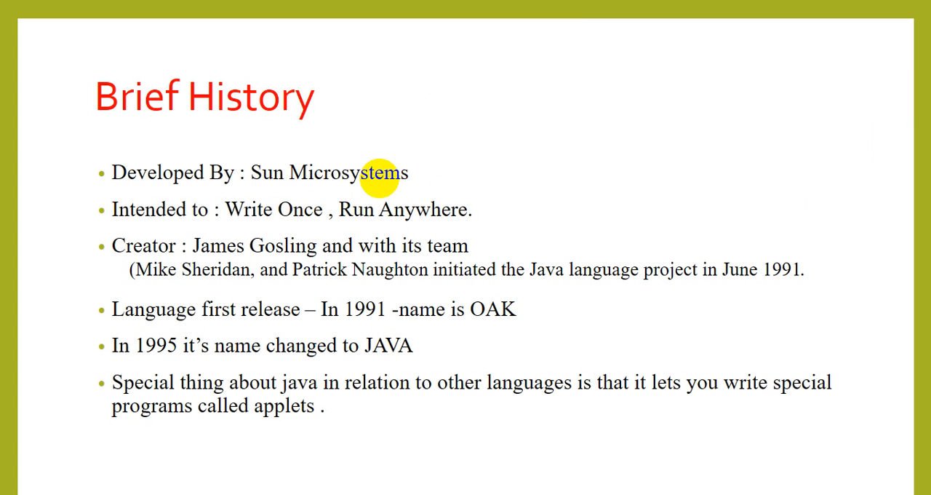
mouse_move(361, 210)
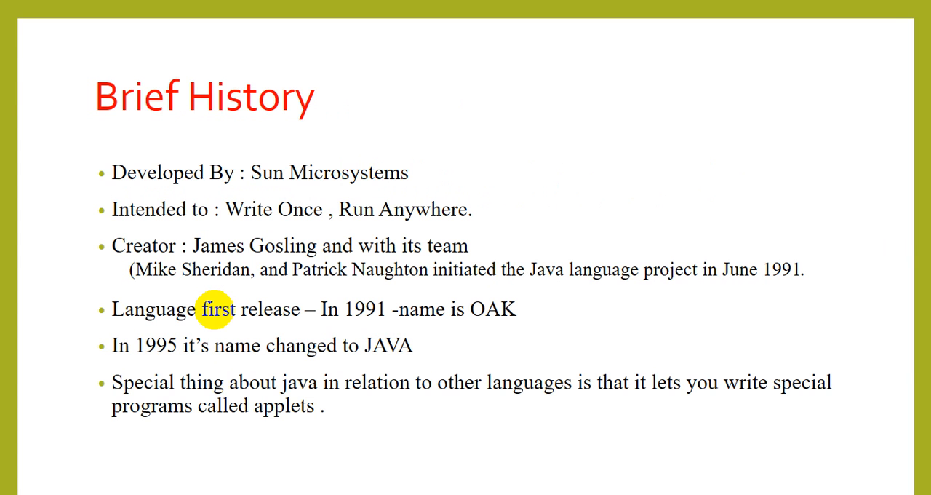
mouse_move(253, 265)
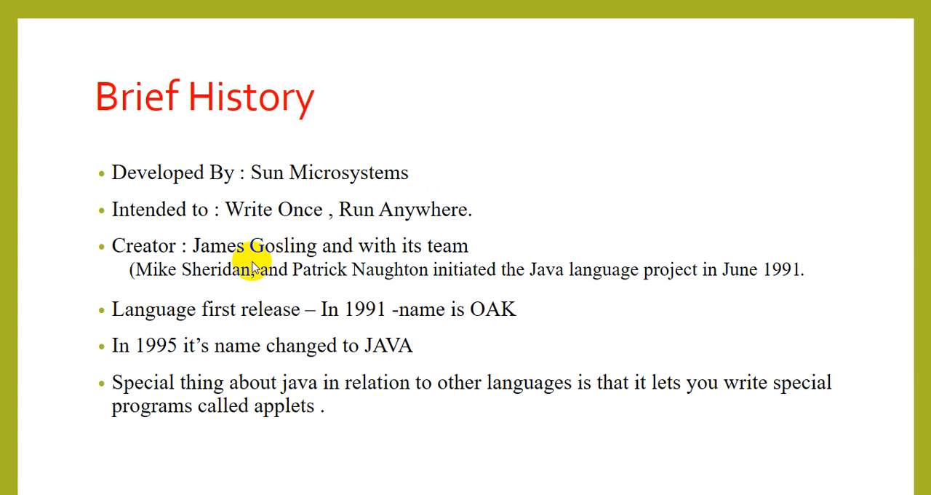
mouse_move(422, 265)
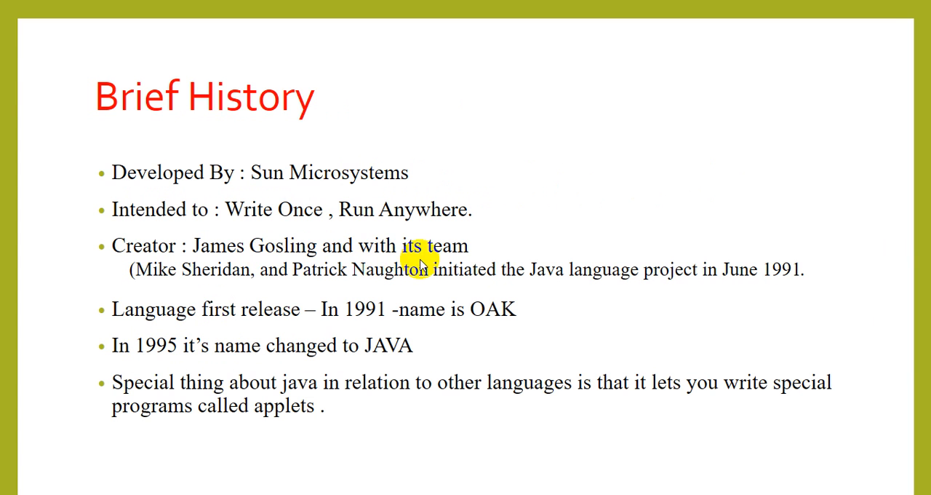
mouse_move(207, 288)
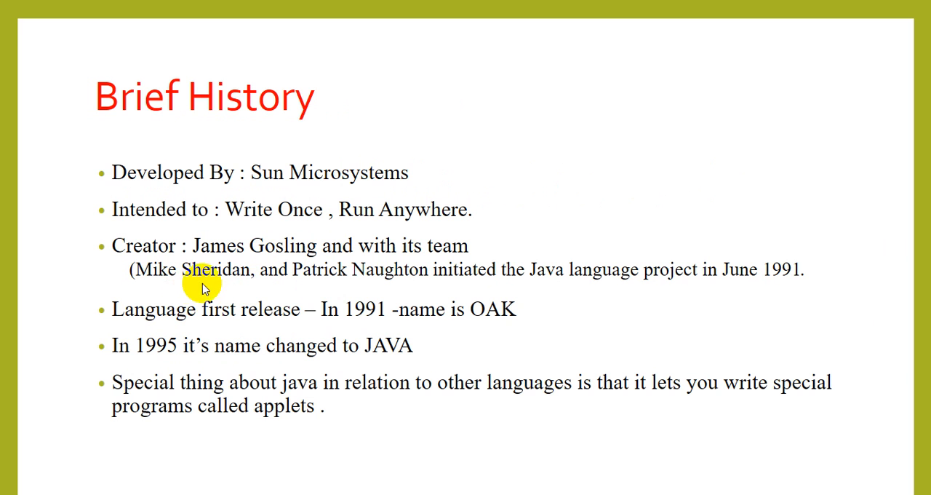
mouse_move(498, 284)
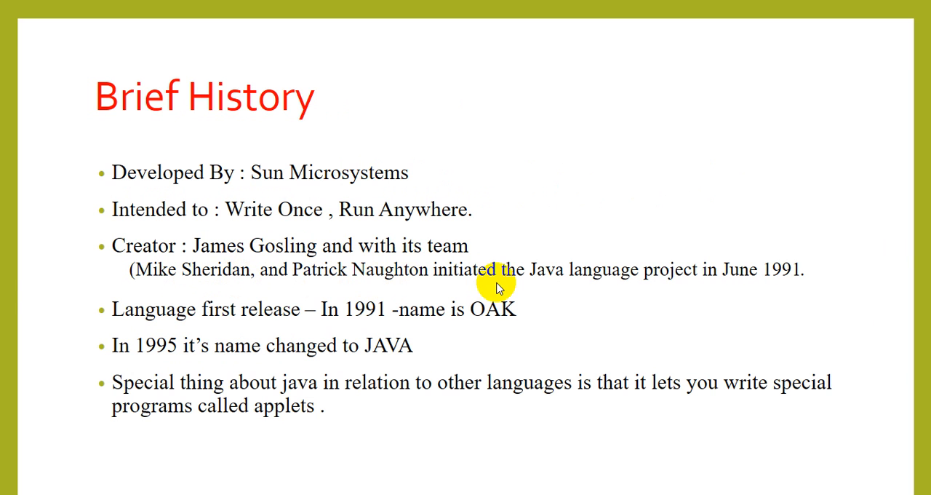
mouse_move(492, 284)
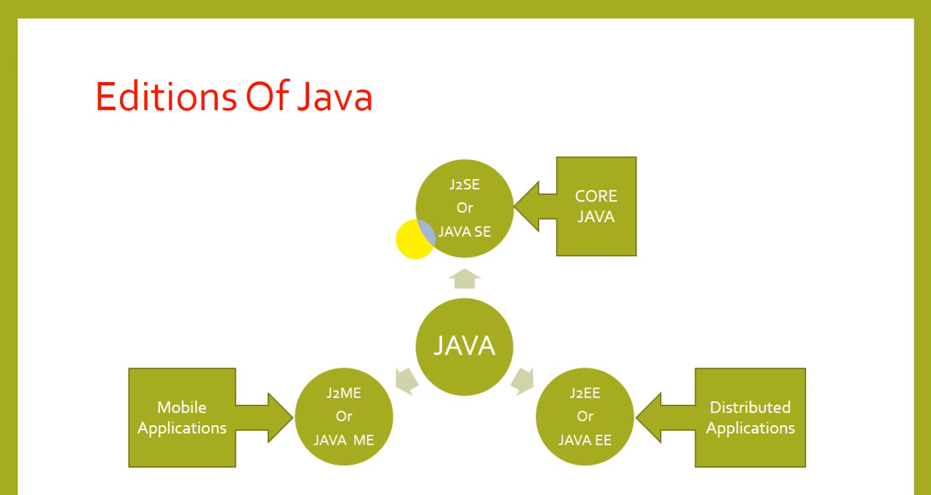
mouse_move(657, 405)
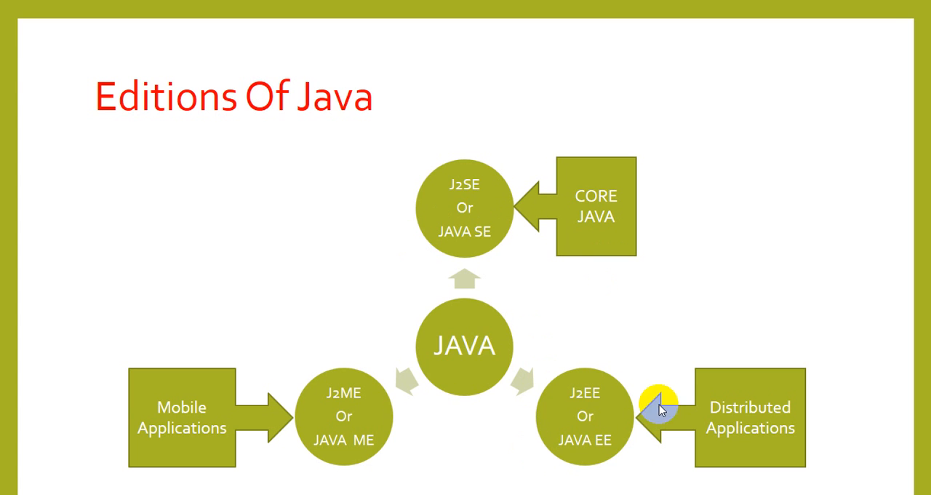
mouse_move(600, 385)
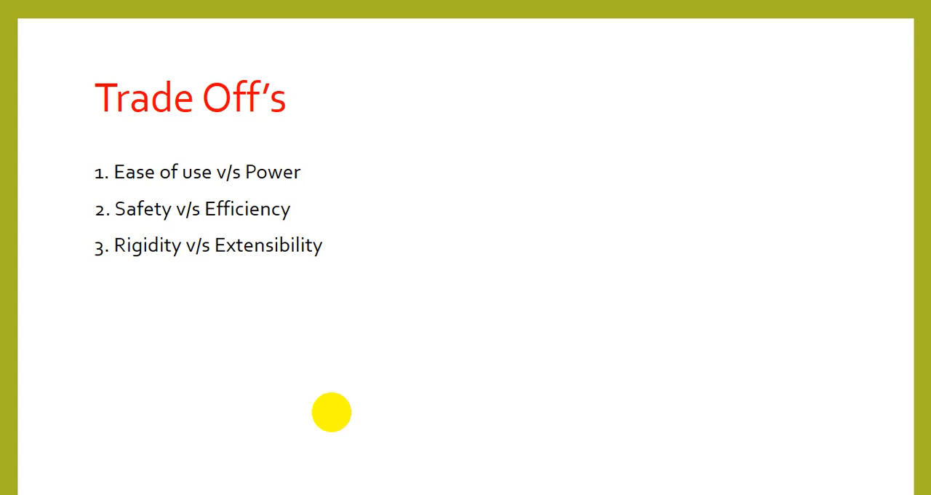
mouse_move(275, 174)
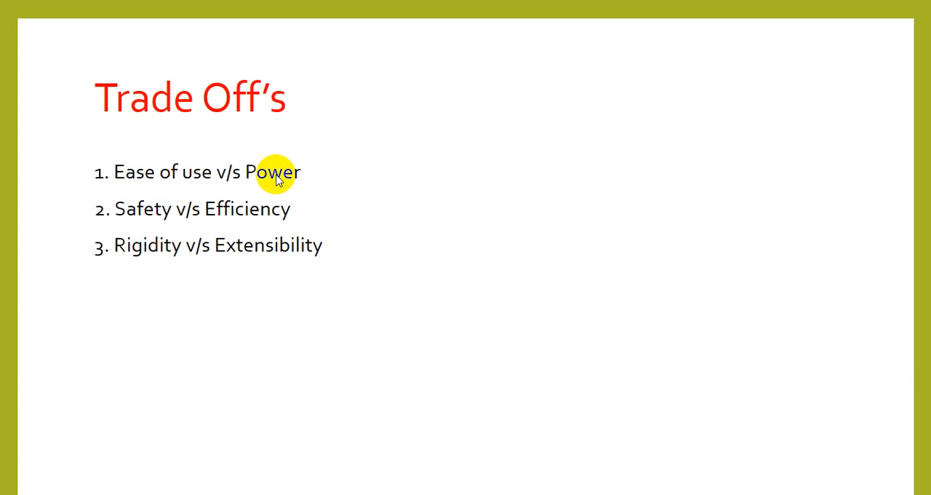
mouse_move(308, 269)
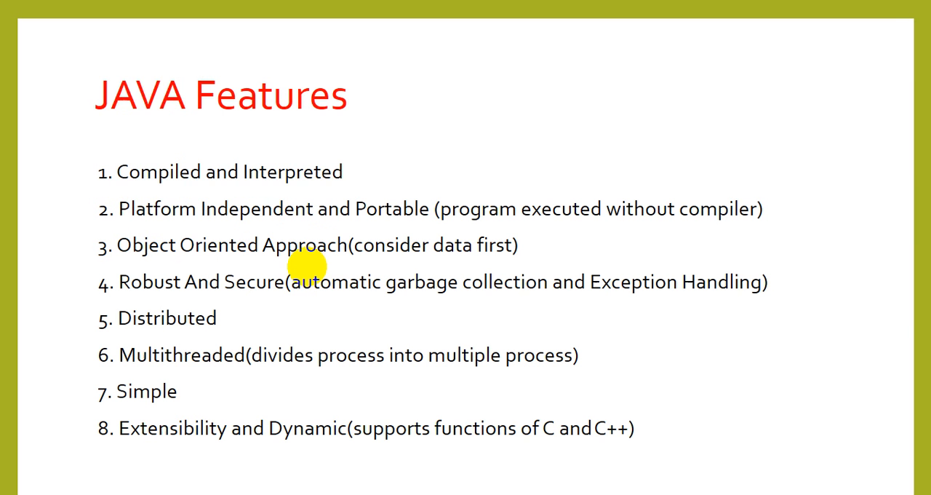
mouse_move(160, 144)
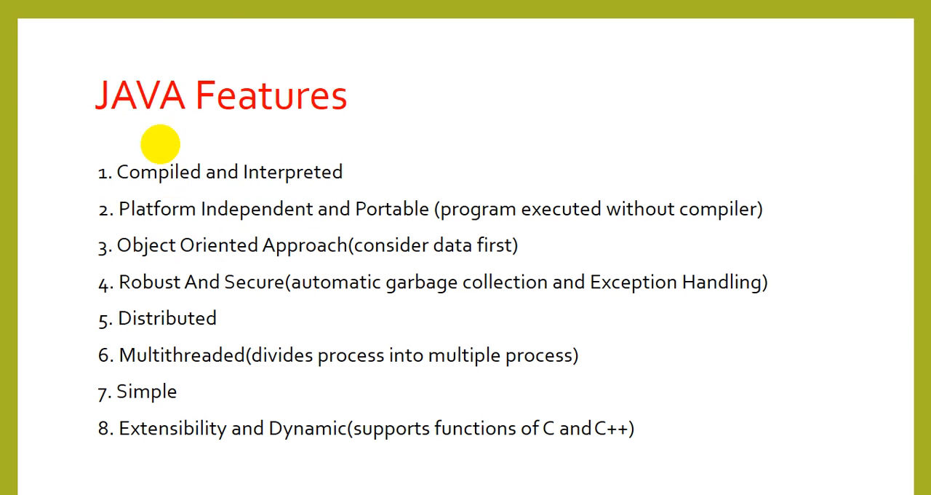
mouse_move(343, 188)
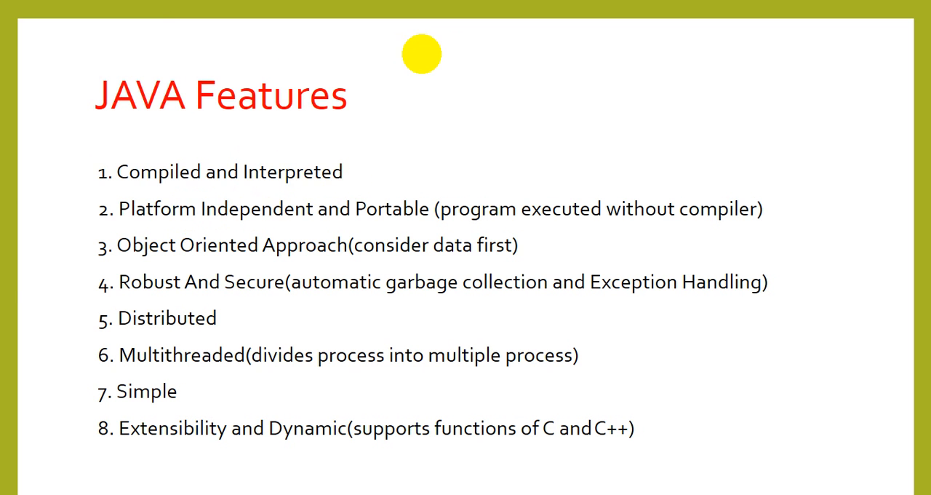
mouse_move(355, 218)
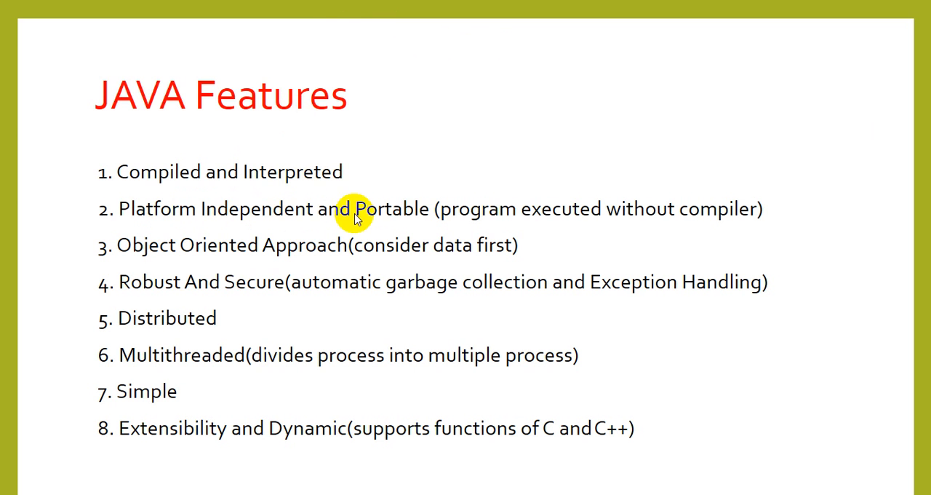
mouse_move(481, 225)
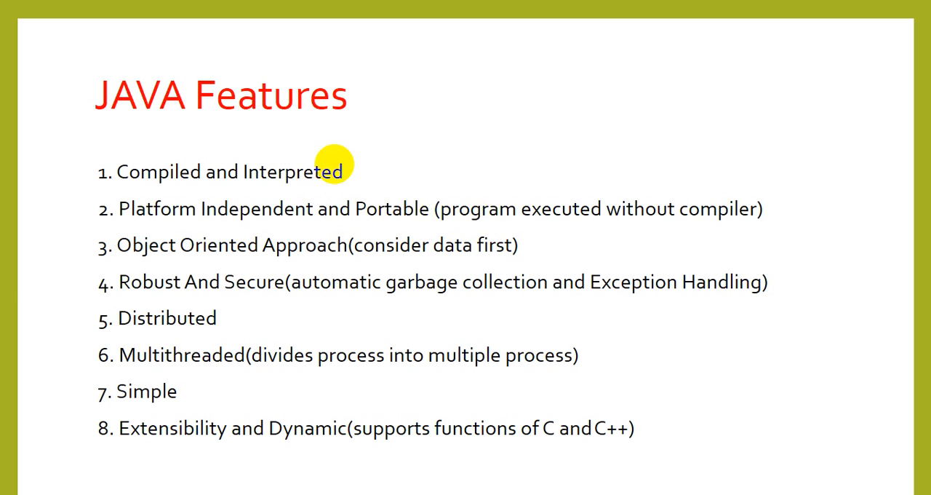
mouse_move(226, 210)
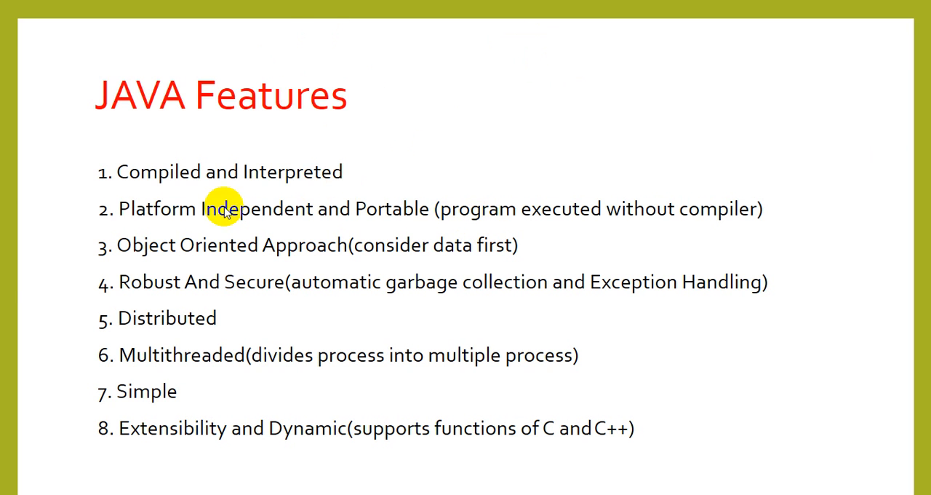
mouse_move(448, 272)
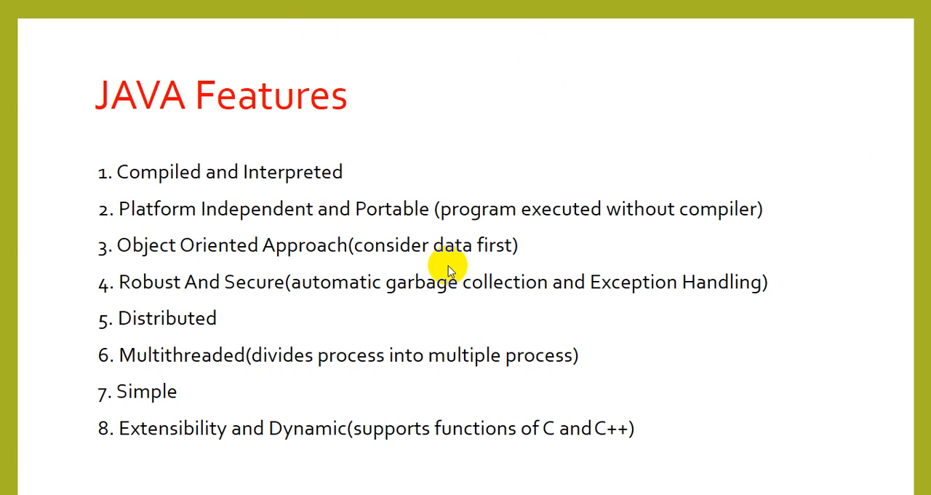
mouse_move(448, 269)
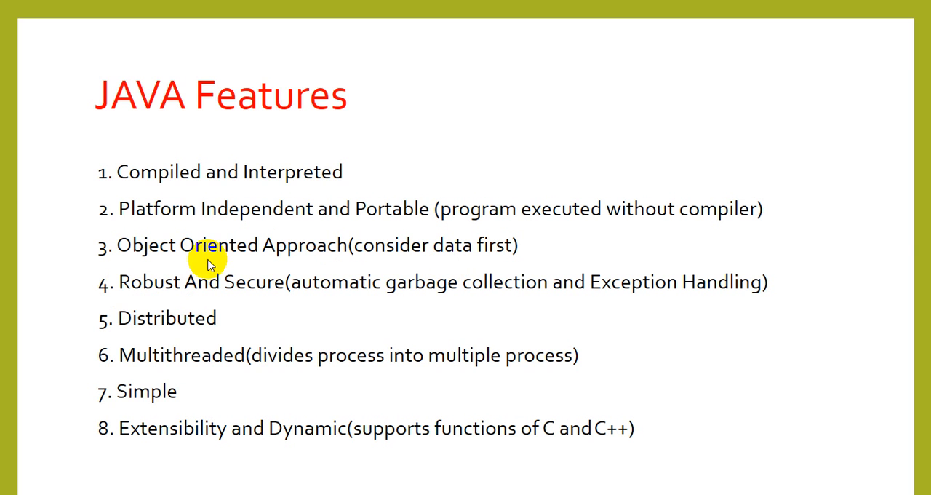
mouse_move(221, 298)
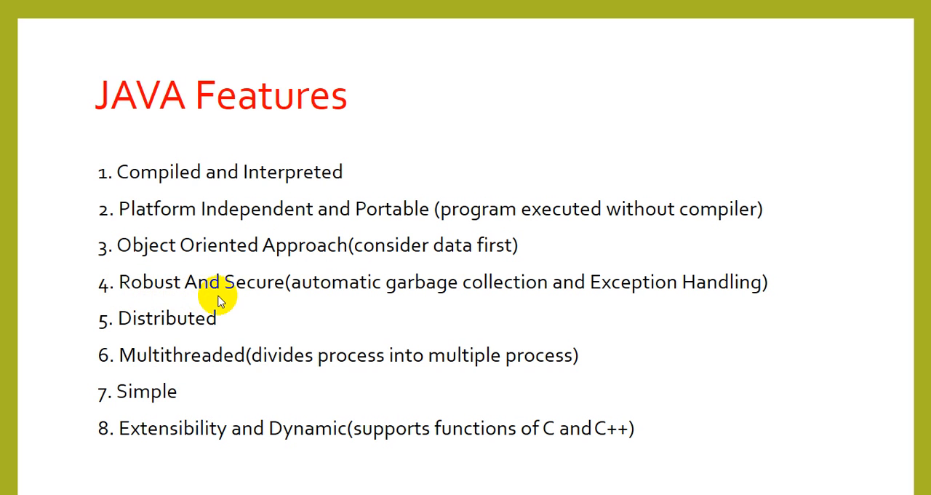
mouse_move(292, 305)
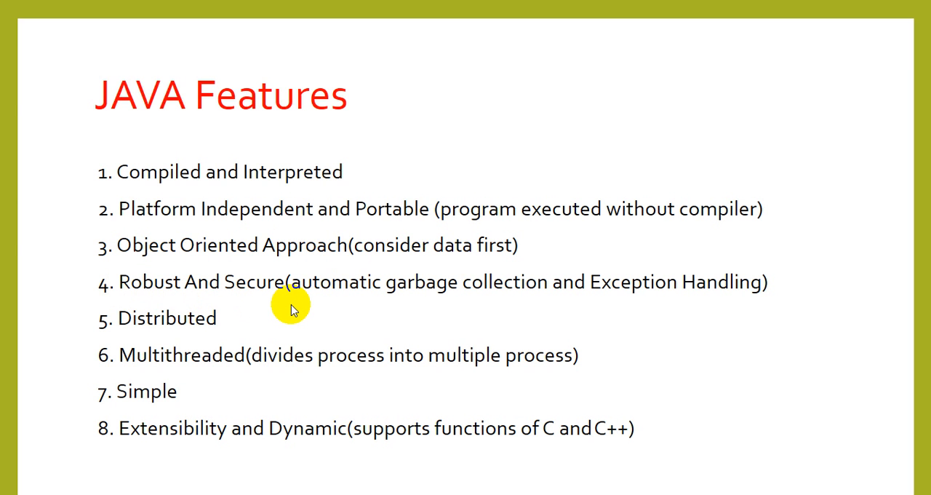
mouse_move(291, 306)
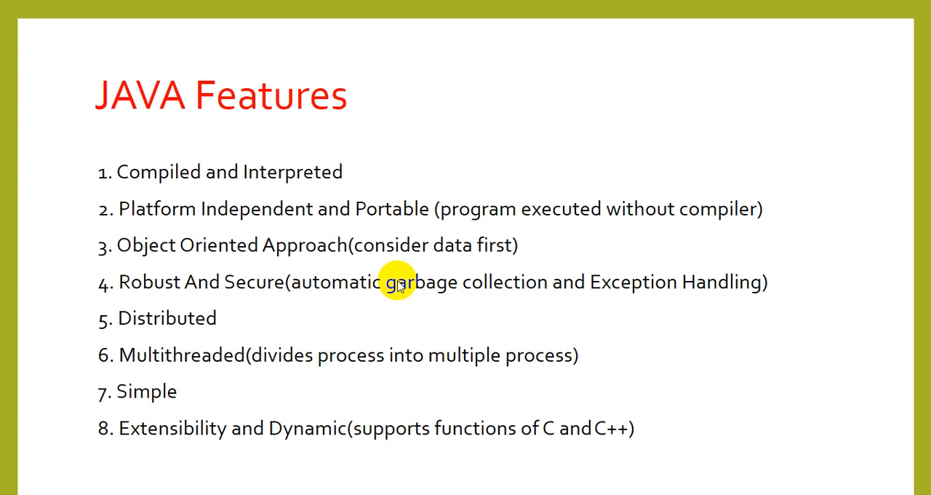
mouse_move(662, 303)
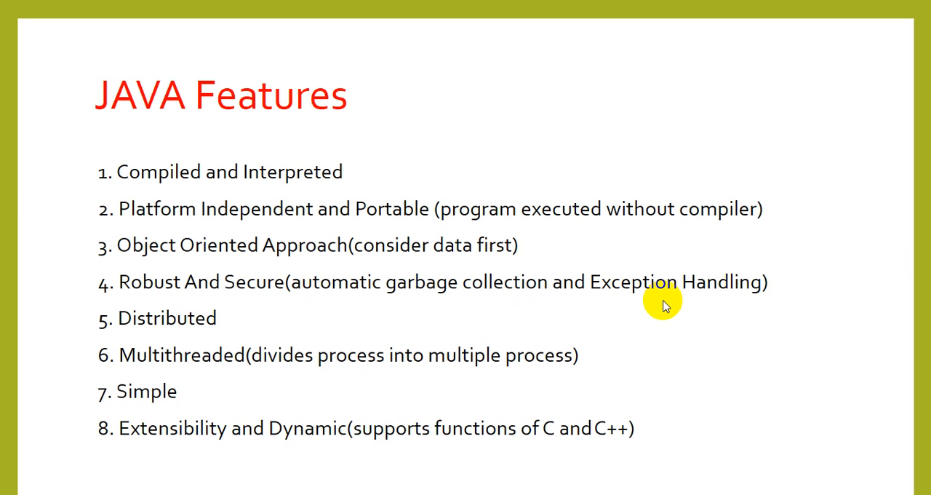
mouse_move(663, 299)
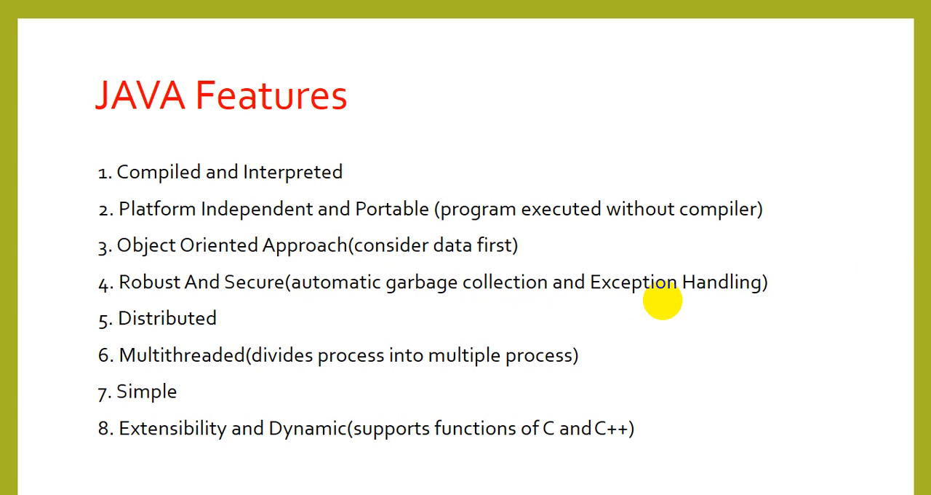
mouse_move(411, 357)
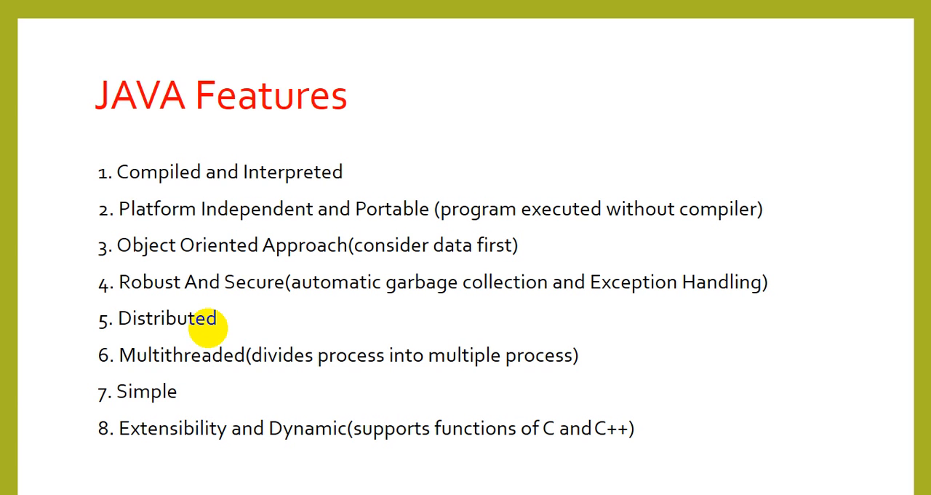
mouse_move(29, 268)
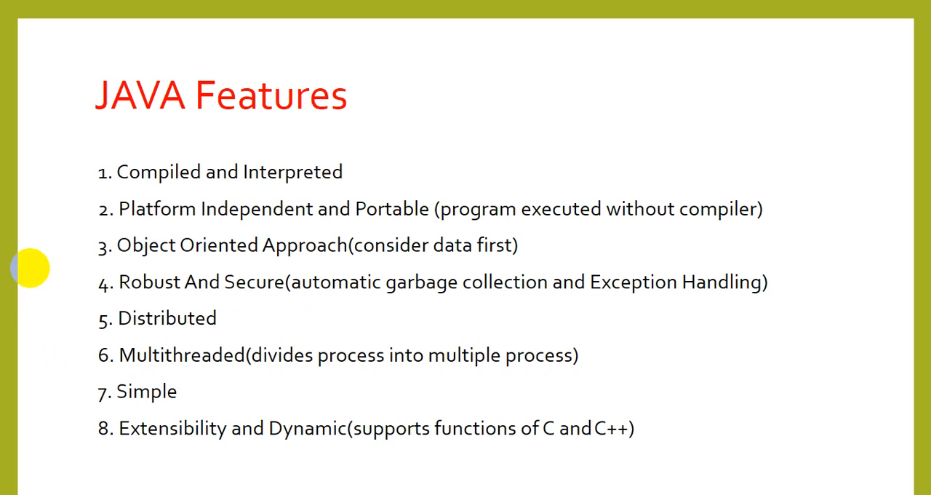
mouse_move(128, 337)
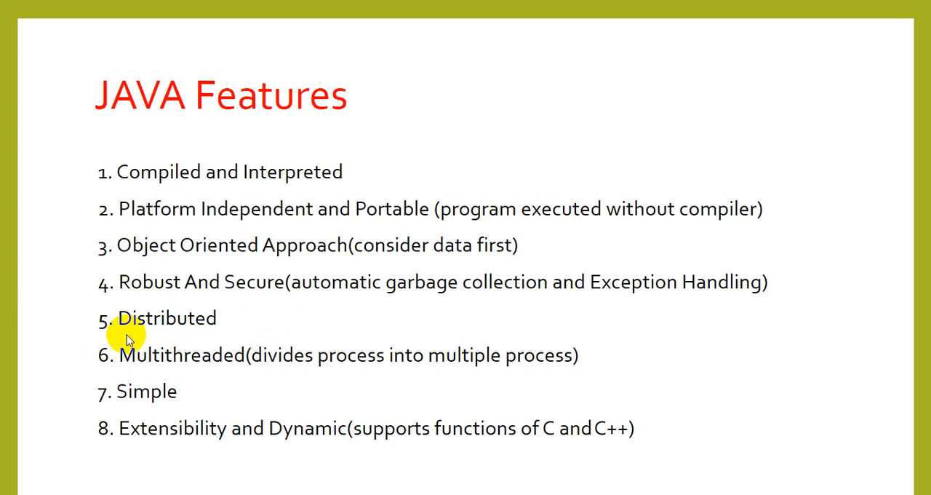
mouse_move(131, 364)
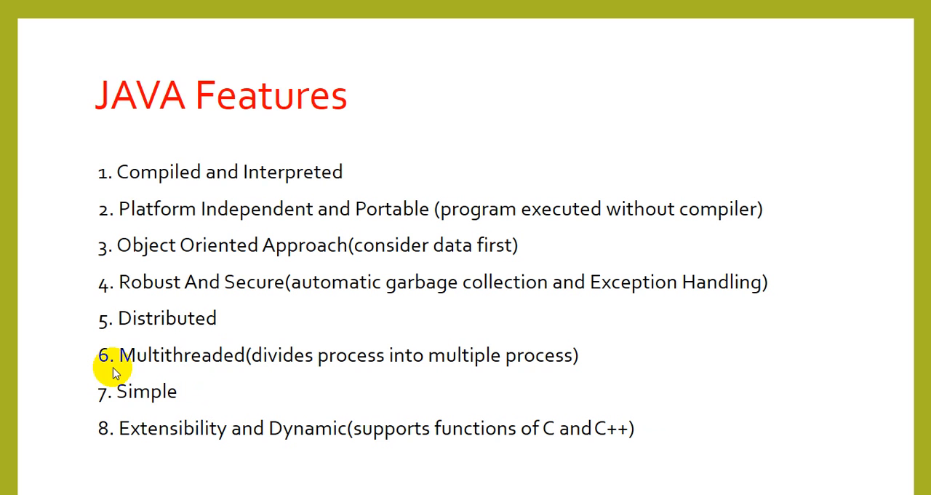
mouse_move(250, 372)
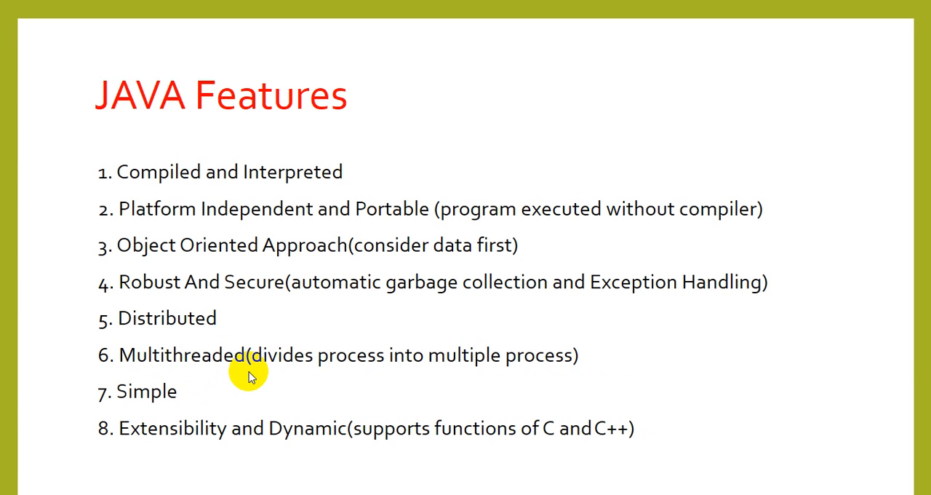
mouse_move(251, 372)
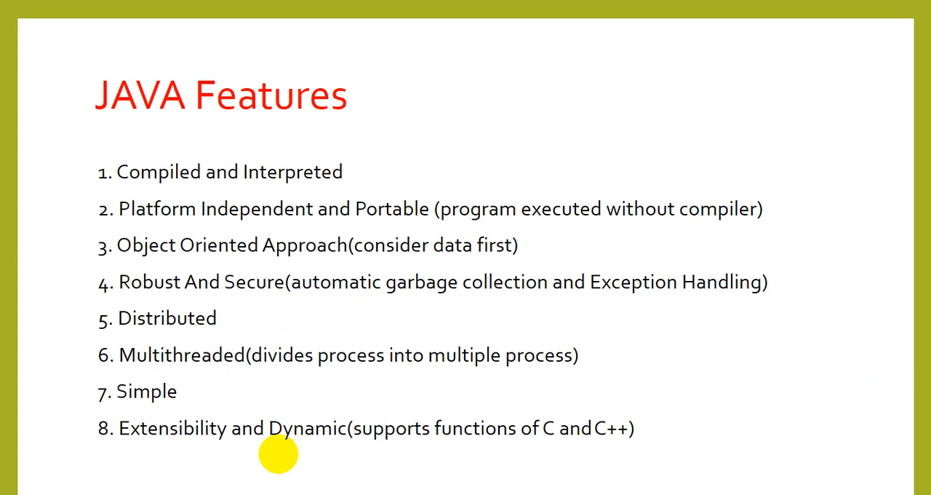
mouse_move(161, 408)
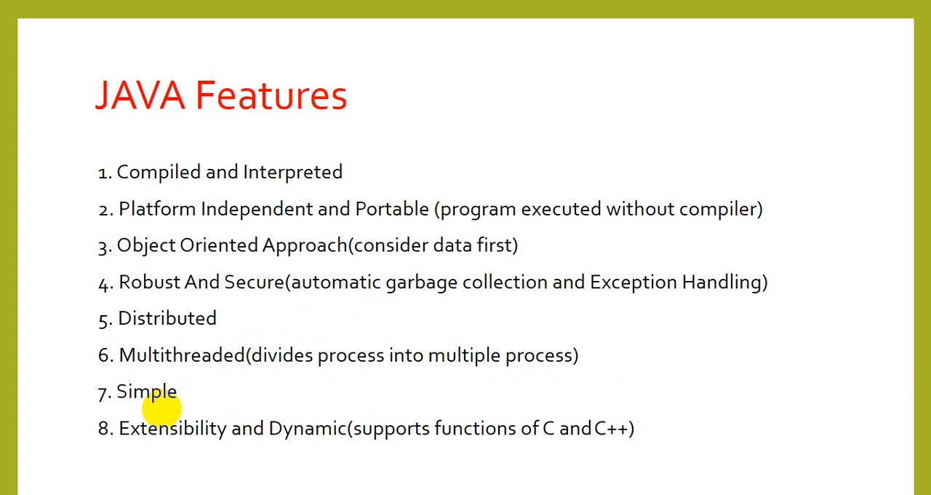
mouse_move(244, 378)
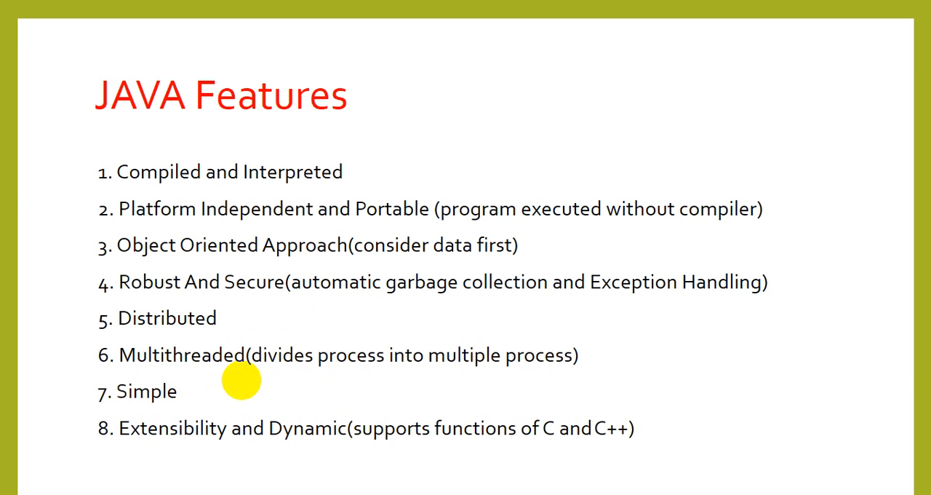
mouse_move(145, 371)
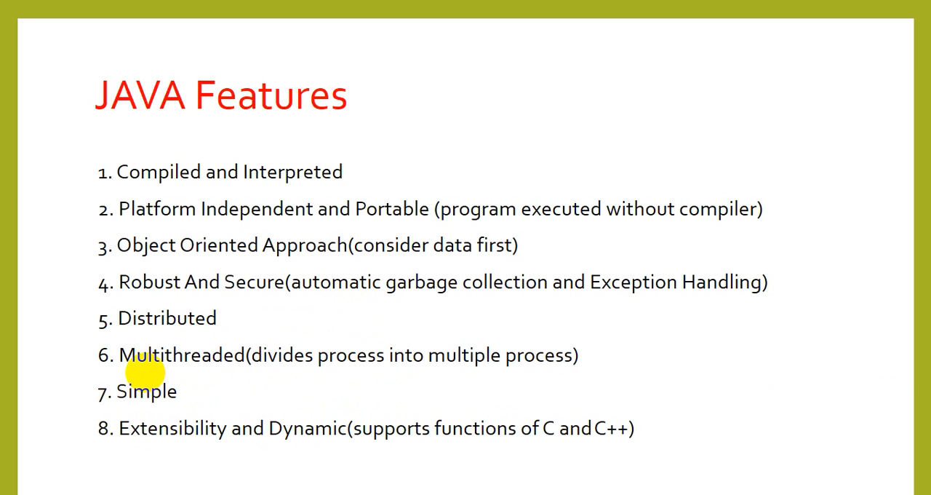
mouse_move(73, 382)
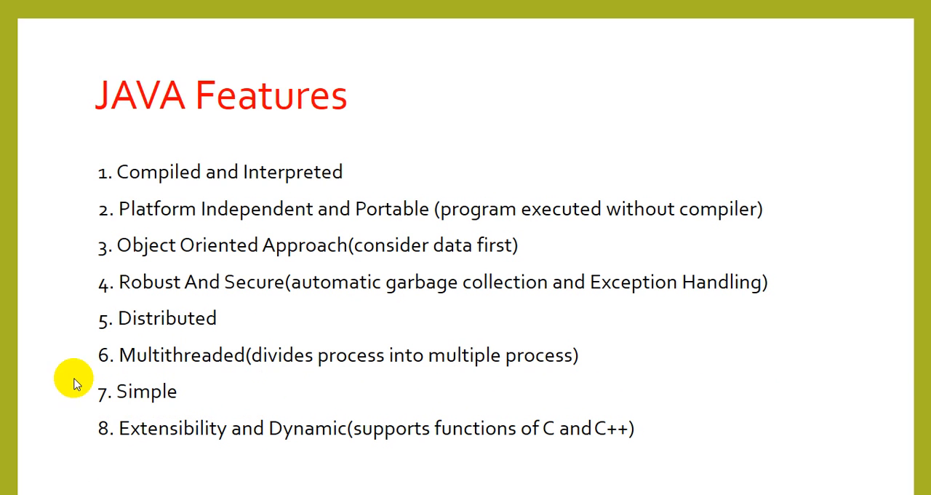
mouse_move(360, 448)
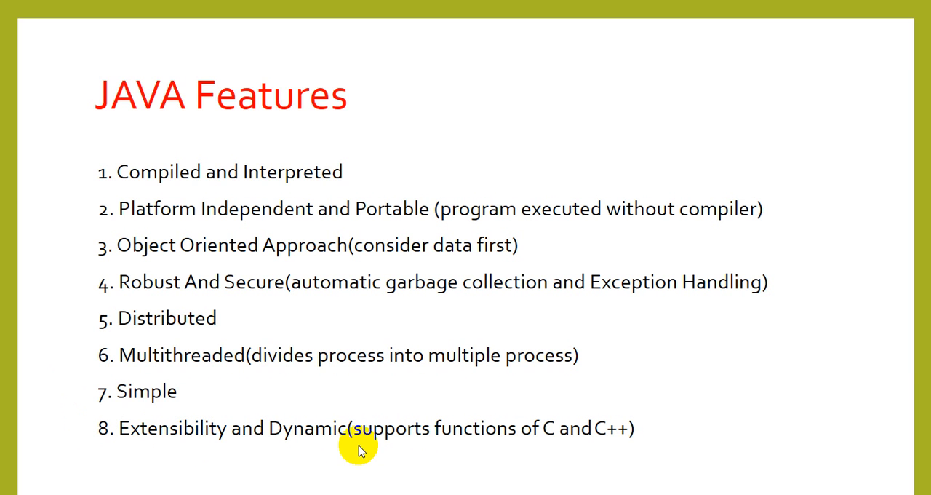
mouse_move(180, 450)
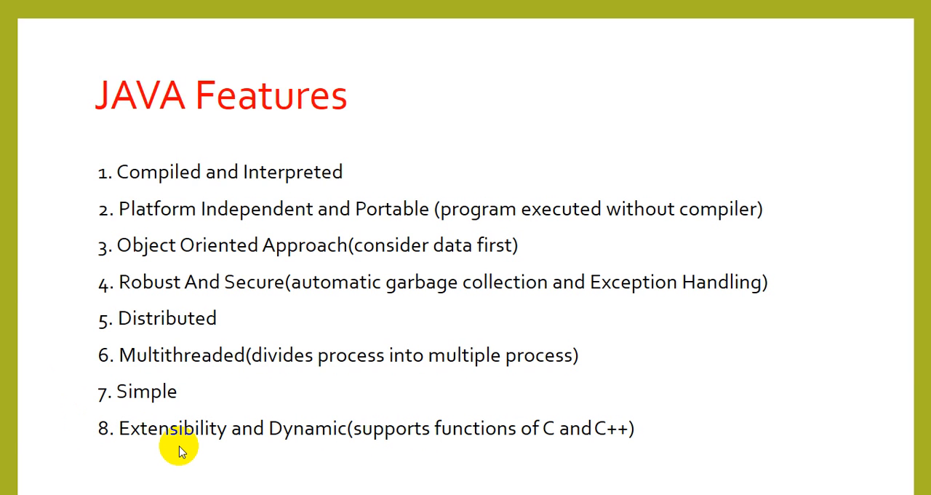
mouse_move(188, 449)
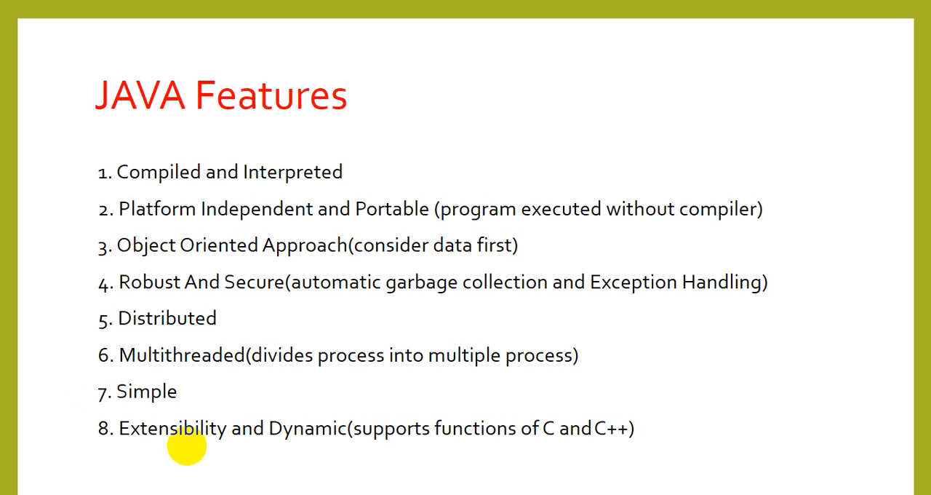
mouse_move(318, 428)
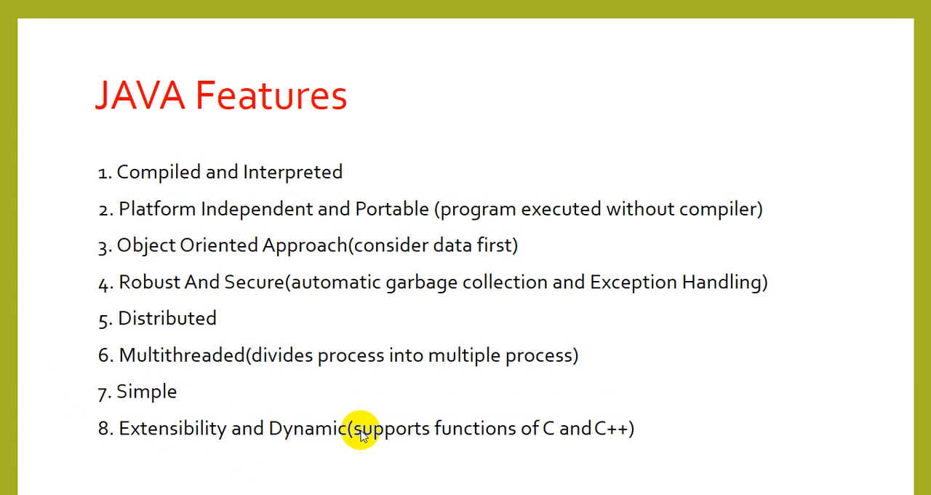
mouse_move(361, 433)
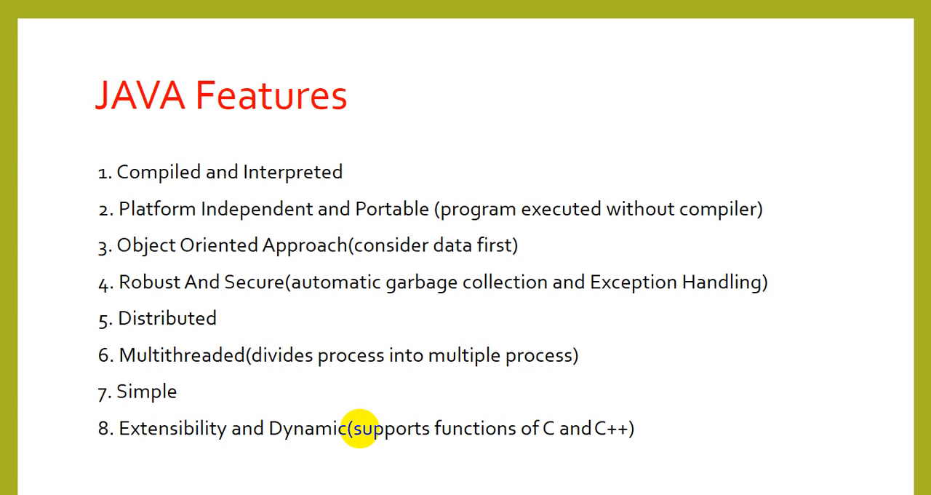
mouse_move(437, 338)
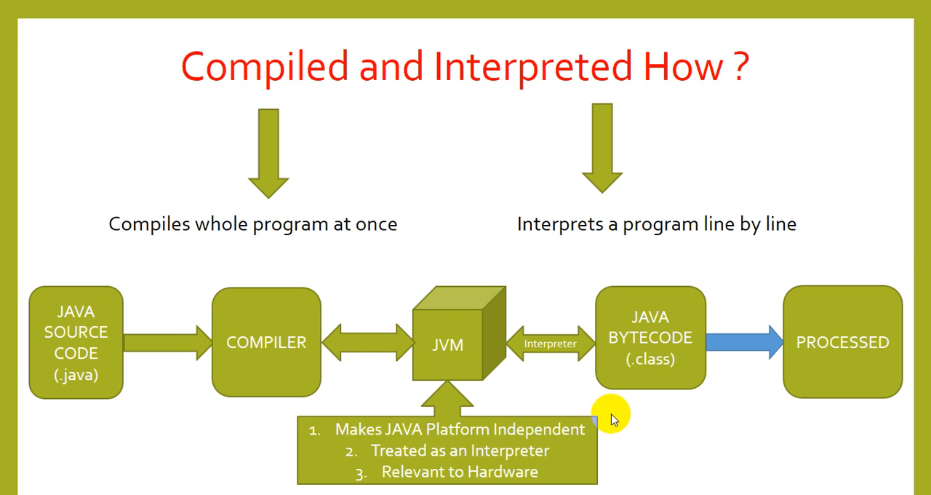
mouse_move(224, 445)
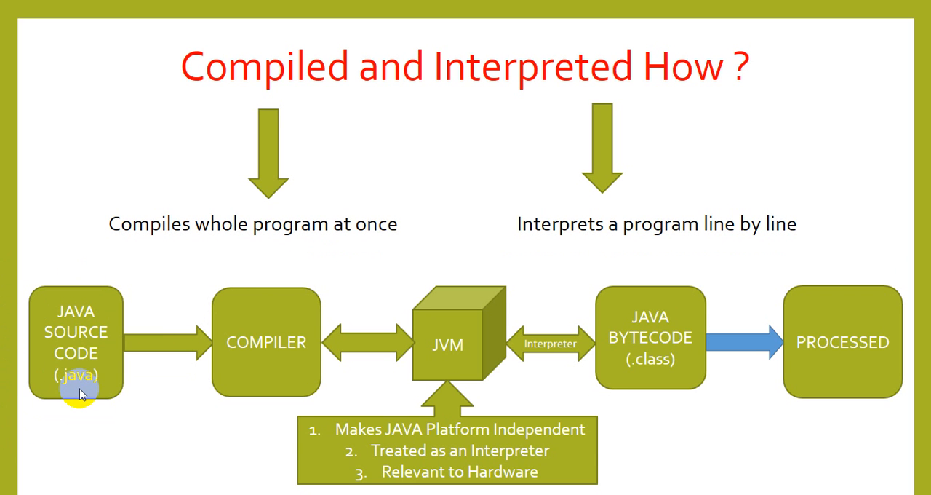
mouse_move(188, 384)
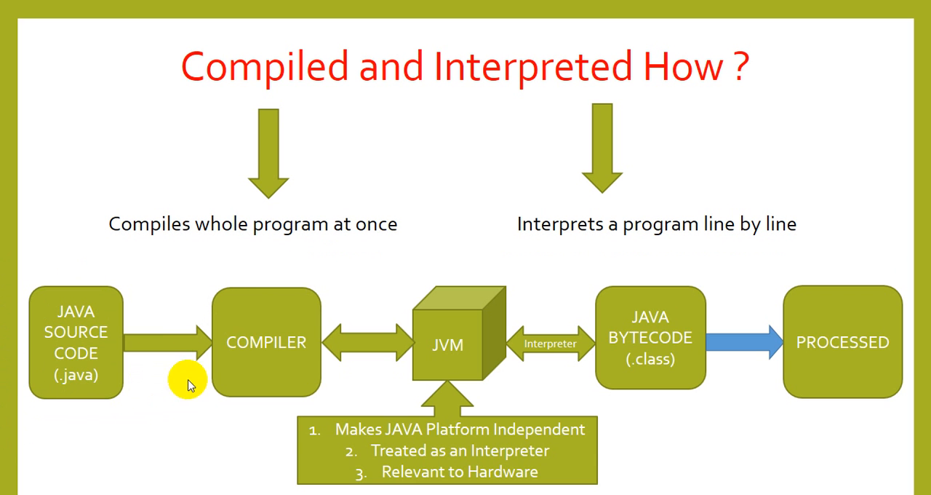
mouse_move(261, 377)
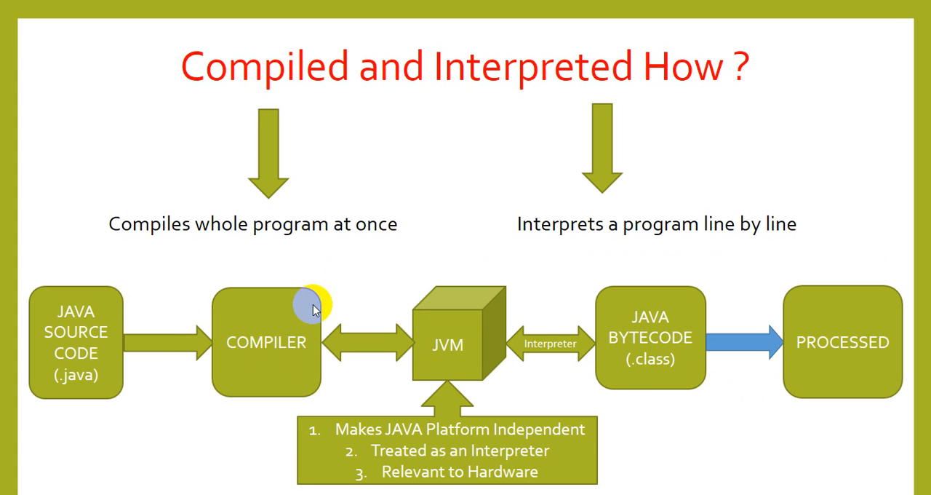
mouse_move(377, 361)
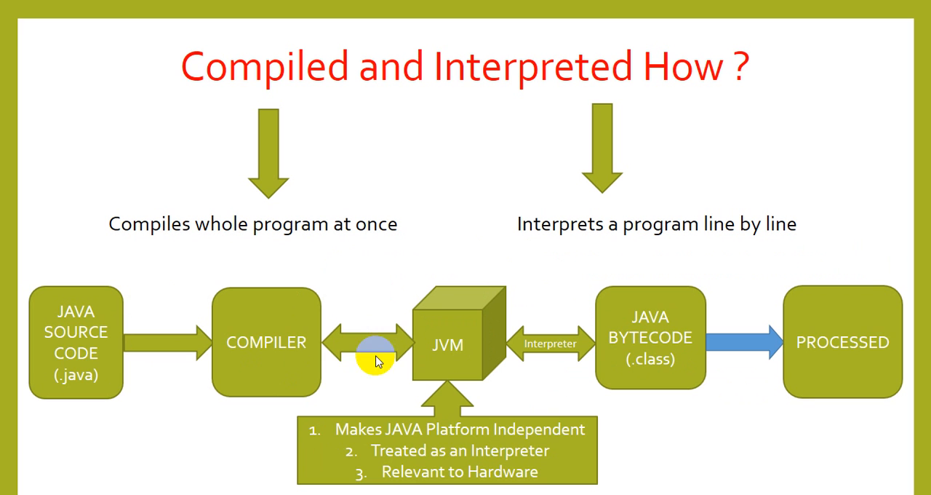
mouse_move(565, 378)
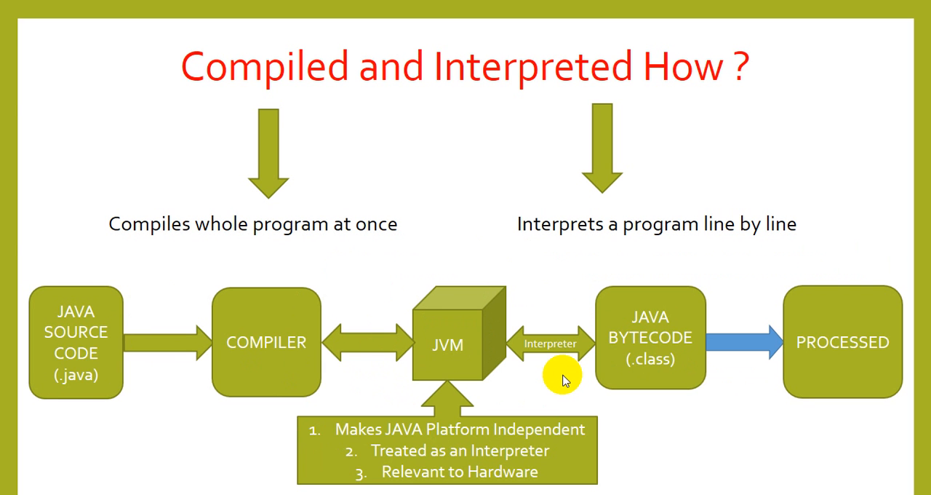
mouse_move(567, 375)
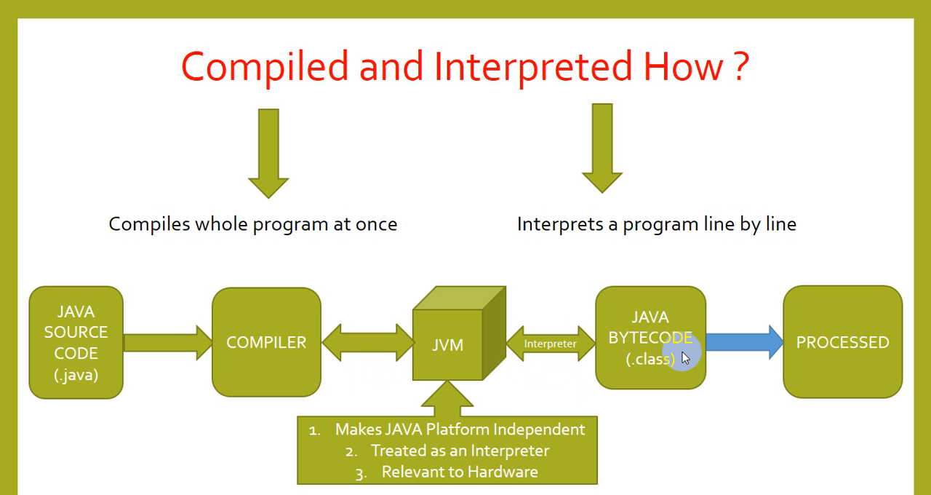
mouse_move(687, 376)
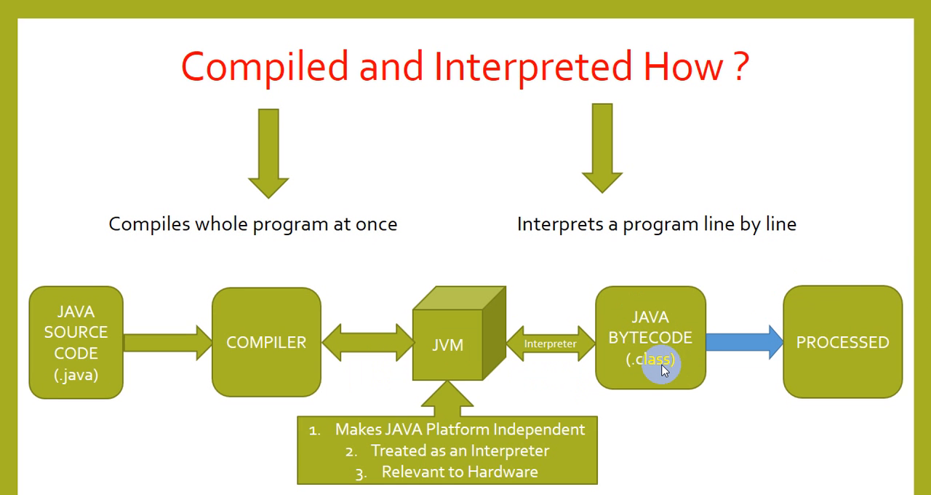
mouse_move(664, 371)
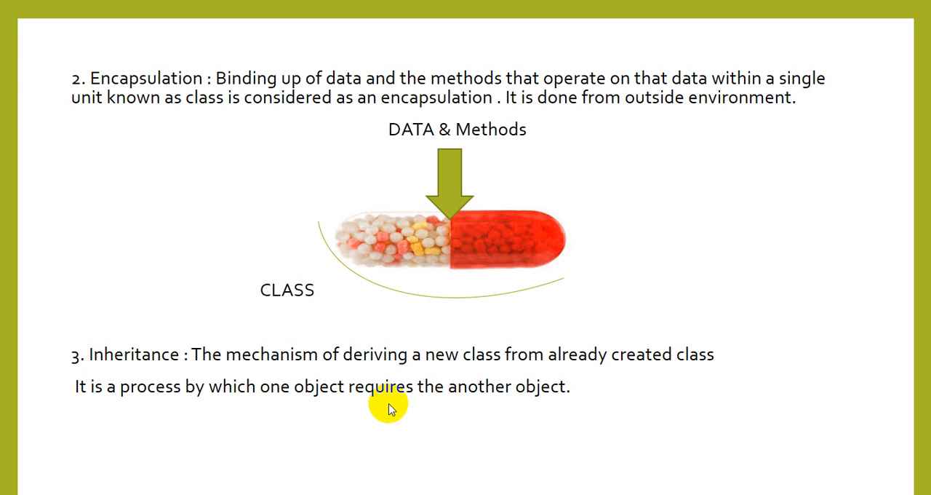
mouse_move(231, 380)
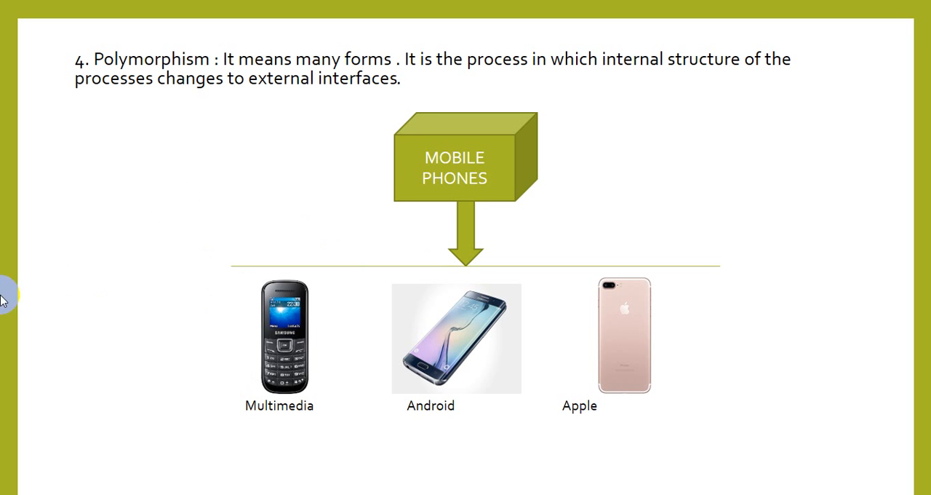
Step: Advance to the Polymorphism slide with Mobile Phones branching into Multimedia, Android and Apple
click(465, 207)
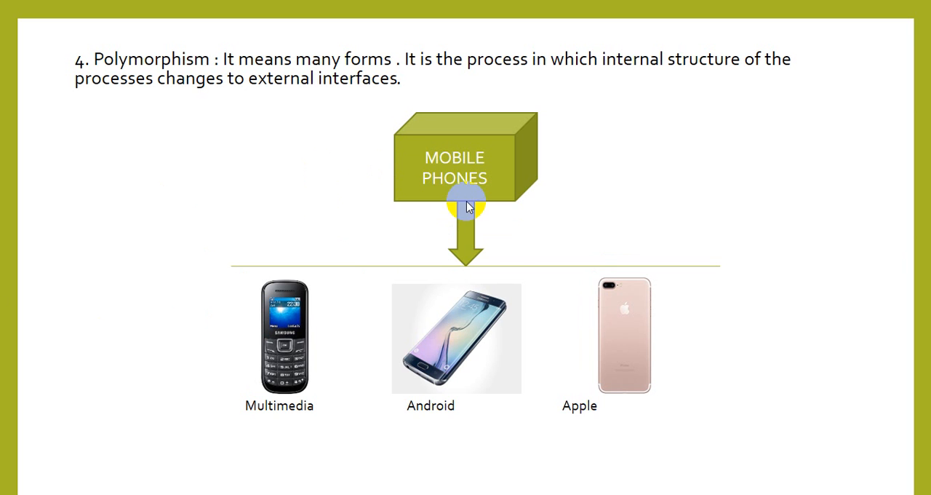
mouse_move(328, 263)
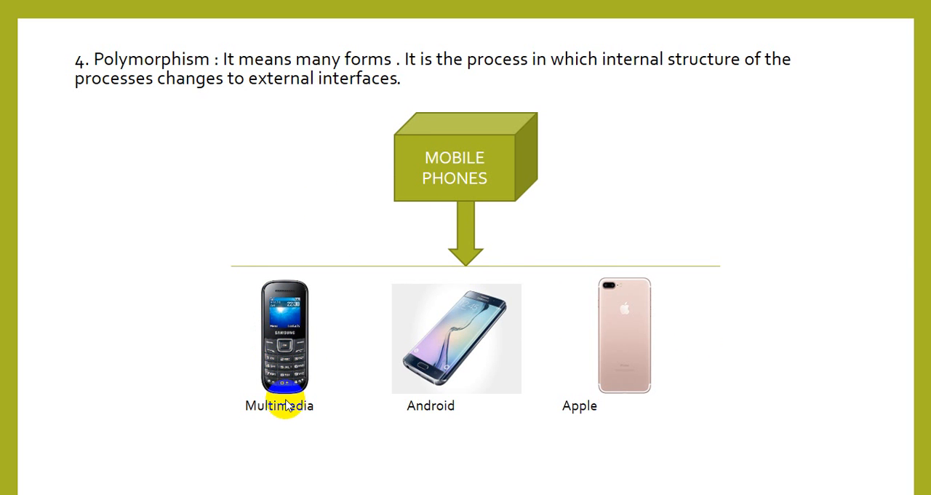
mouse_move(614, 326)
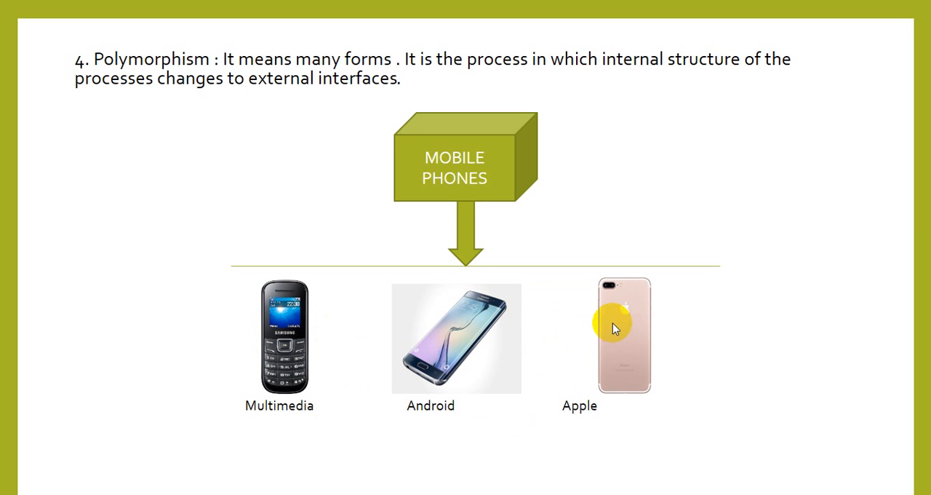
mouse_move(568, 282)
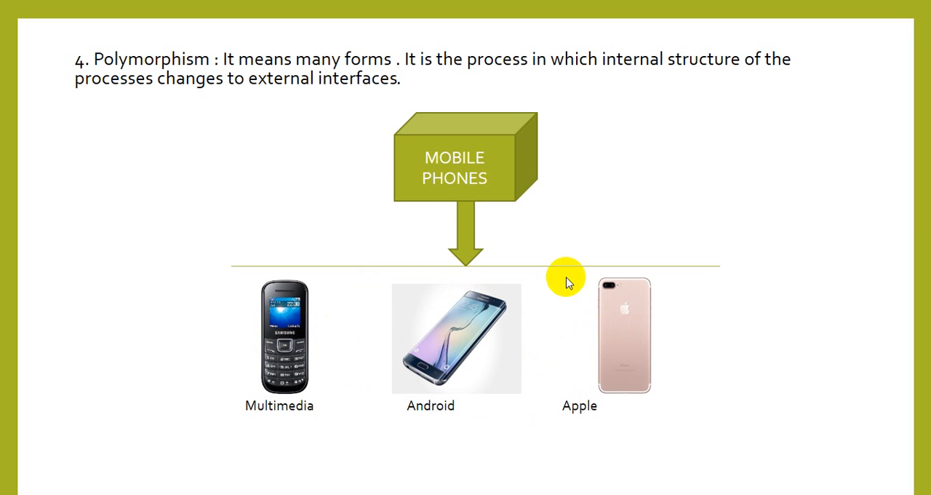
mouse_move(367, 148)
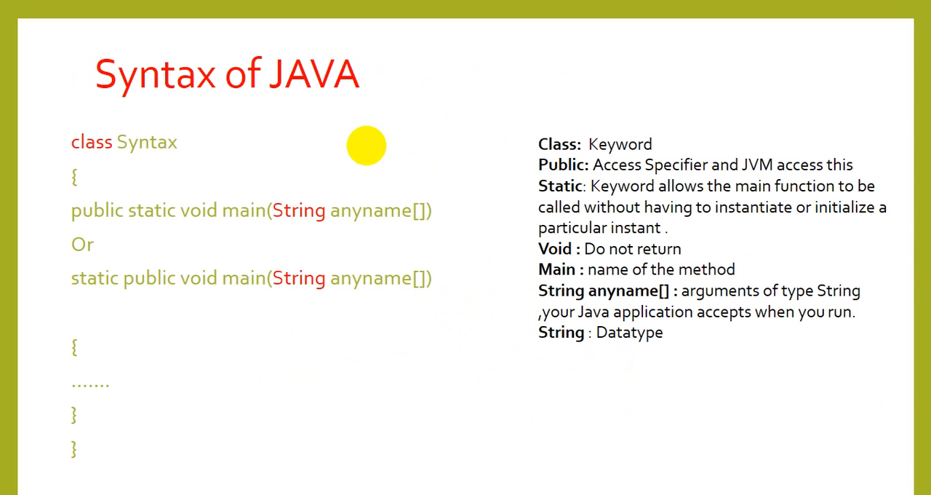
mouse_move(169, 253)
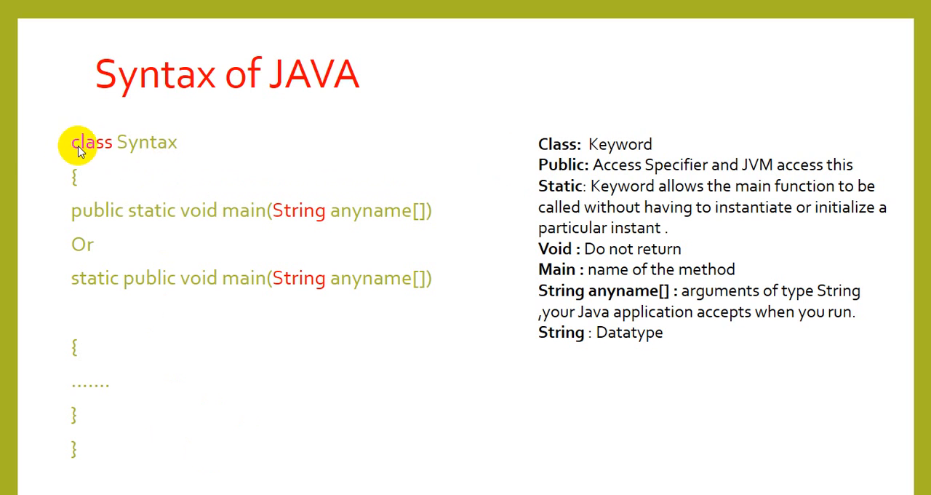
mouse_move(96, 153)
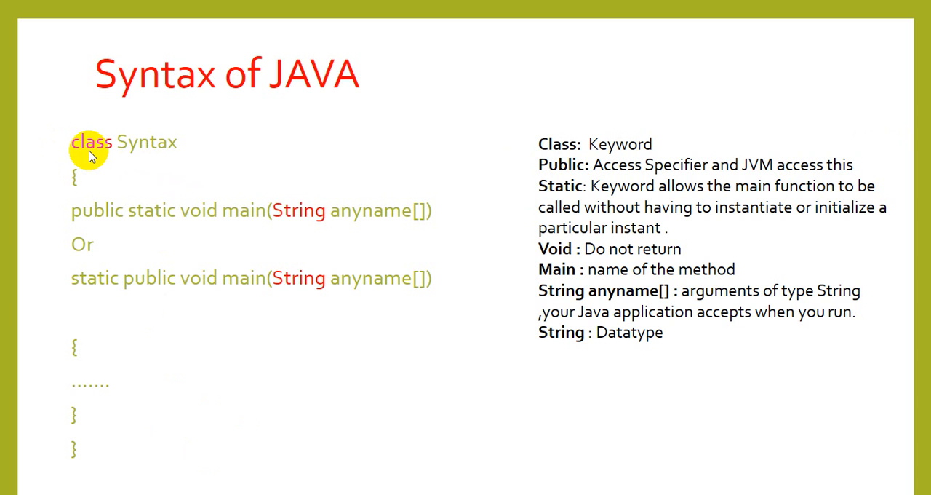
mouse_move(88, 153)
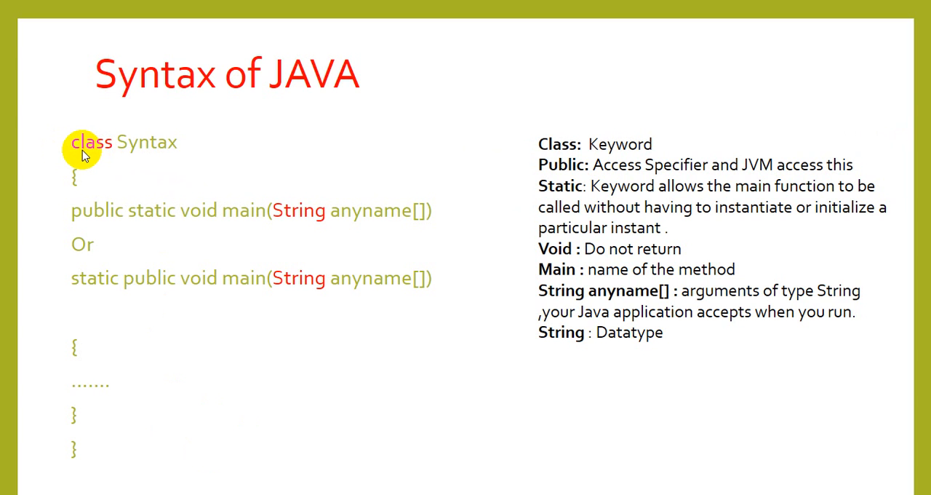
mouse_move(99, 154)
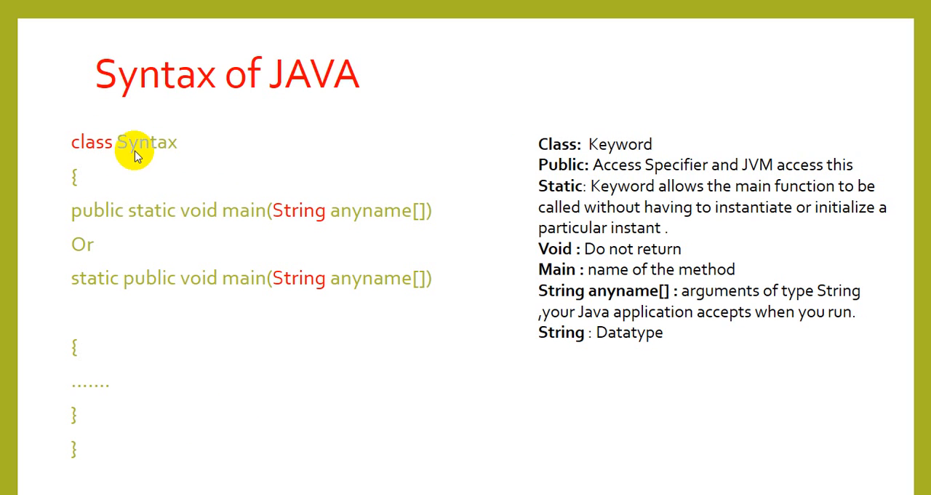
mouse_move(183, 154)
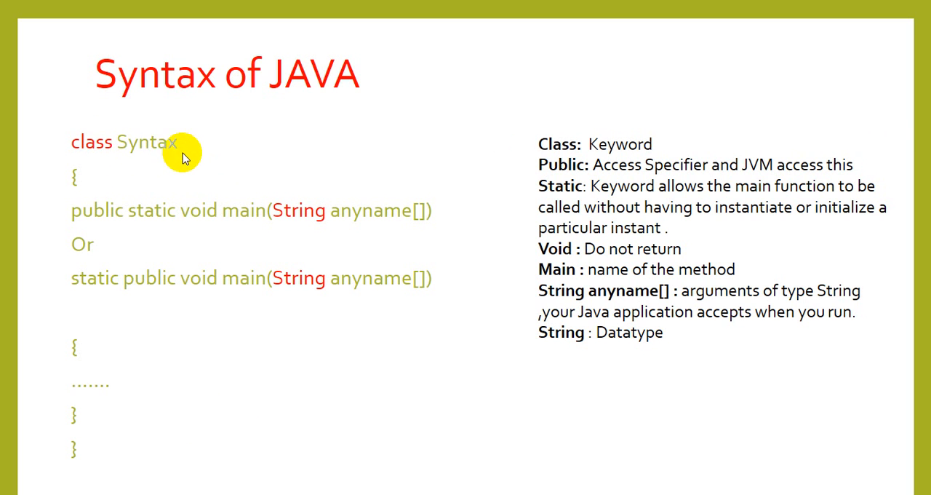
mouse_move(157, 159)
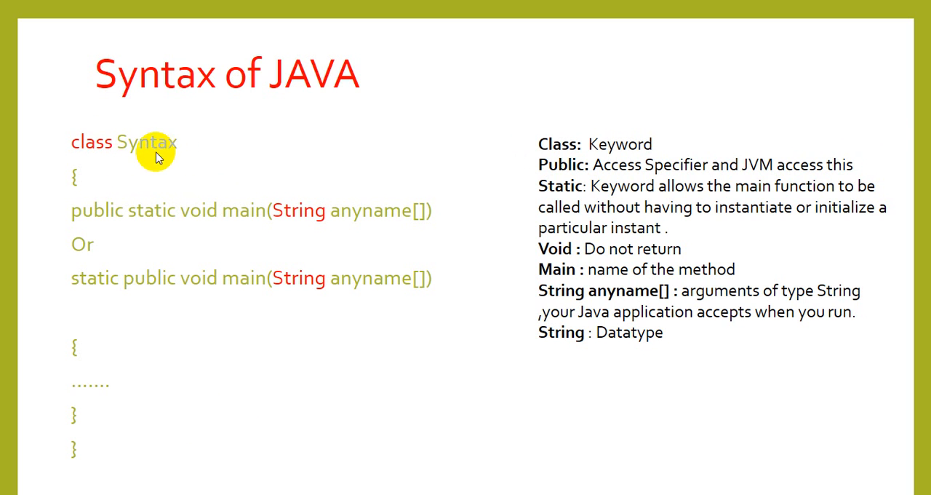
mouse_move(142, 157)
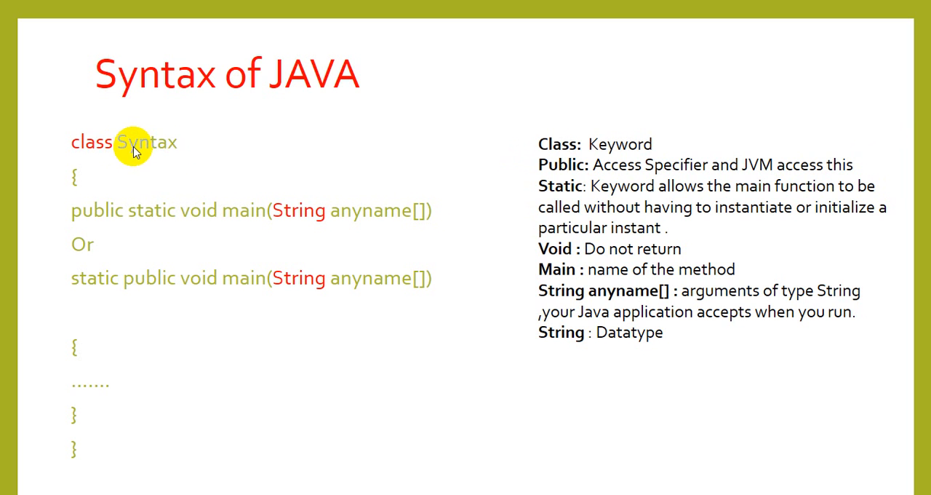
mouse_move(84, 190)
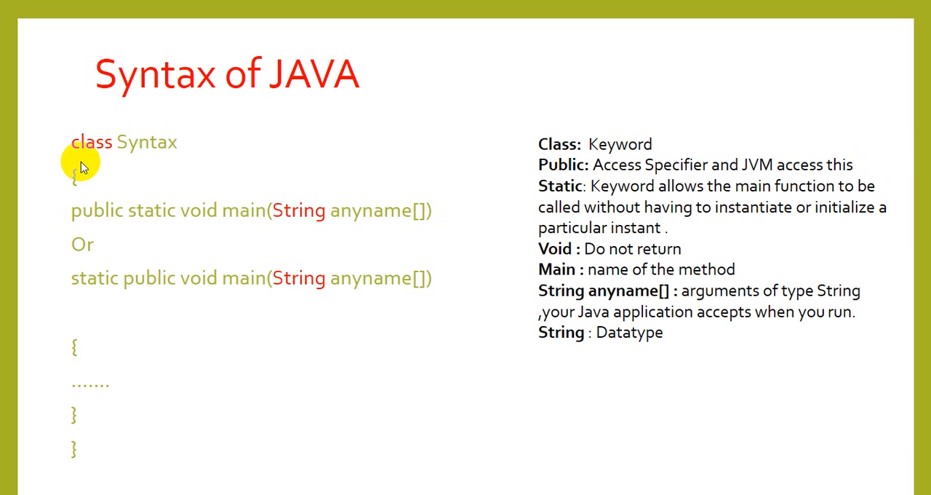
mouse_move(259, 216)
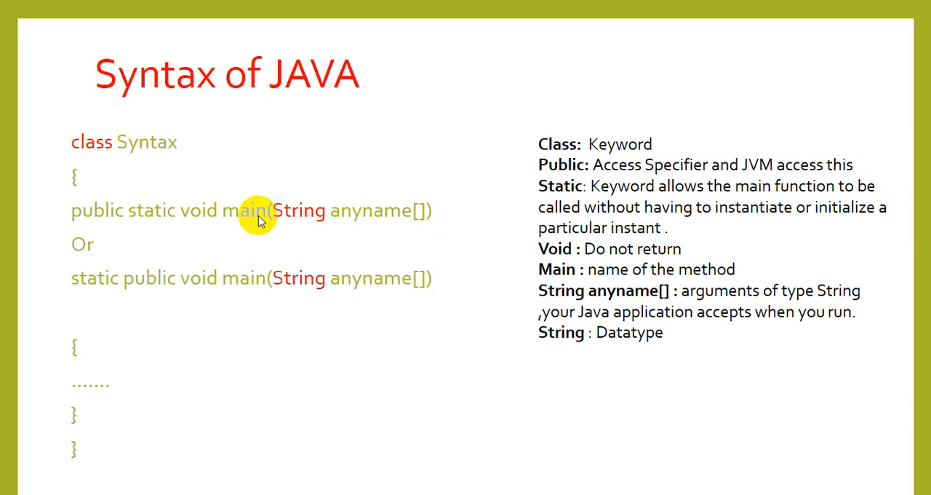
mouse_move(446, 209)
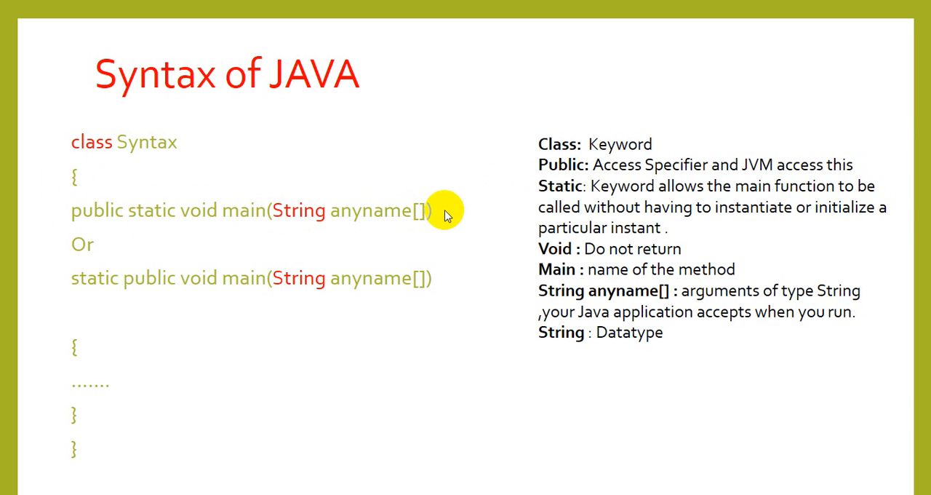
mouse_move(308, 236)
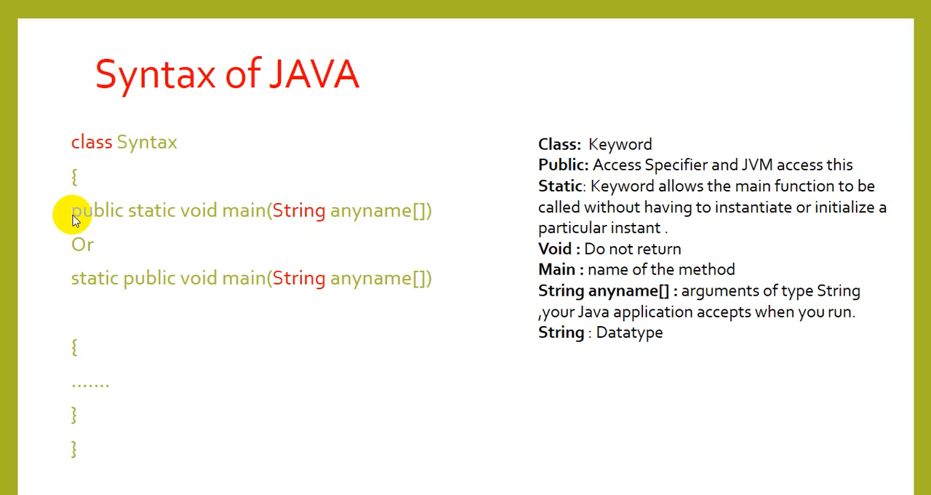
mouse_move(425, 227)
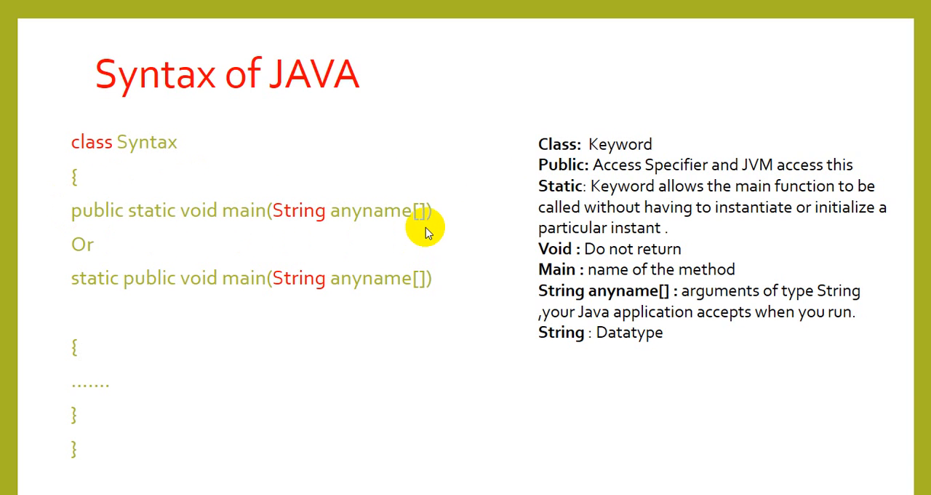
mouse_move(306, 230)
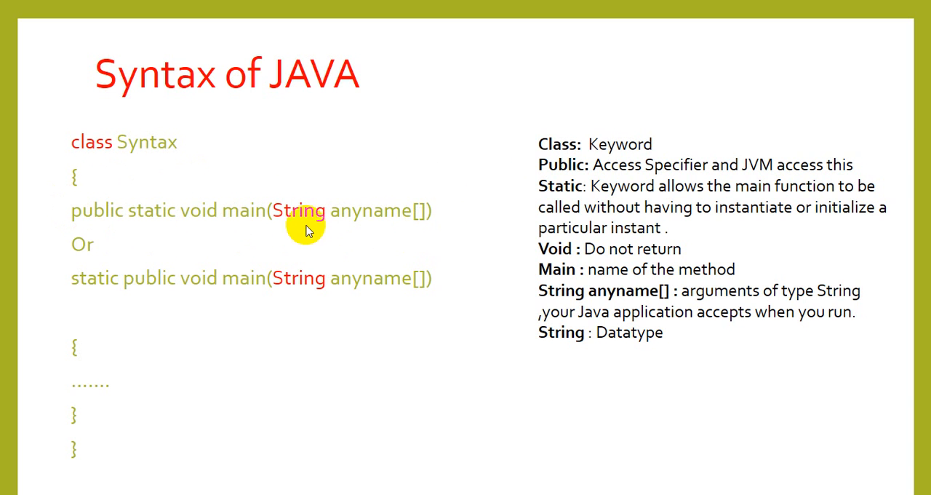
mouse_move(80, 225)
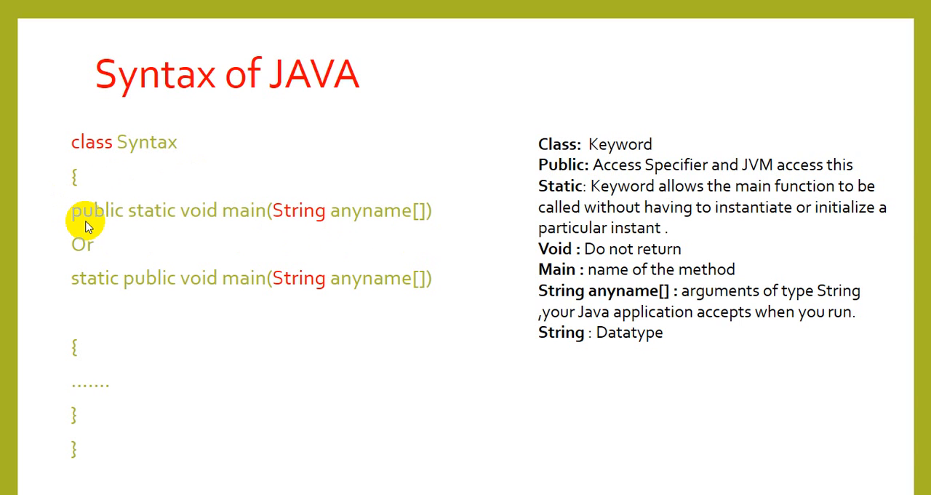
mouse_move(87, 227)
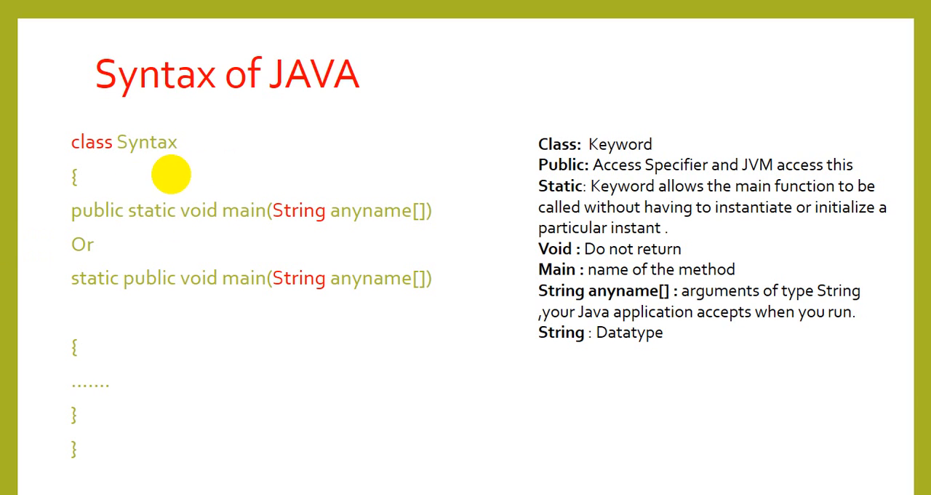
mouse_move(152, 189)
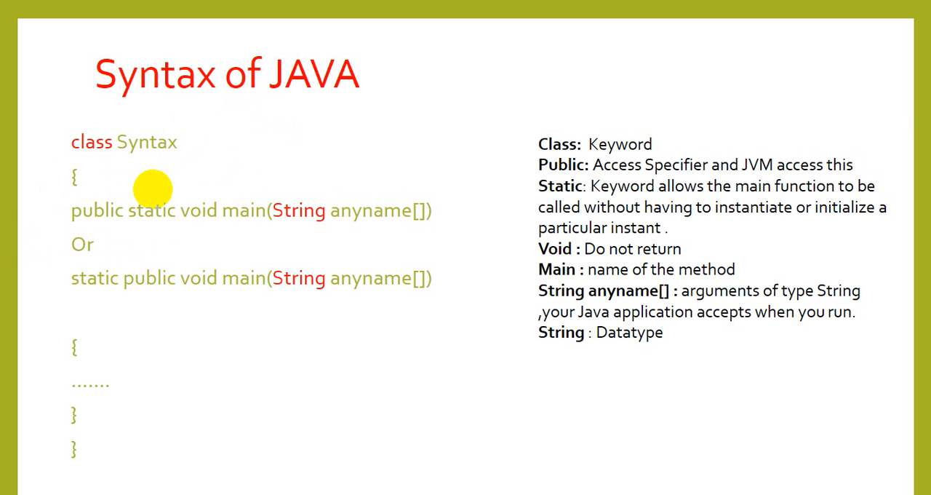
mouse_move(282, 147)
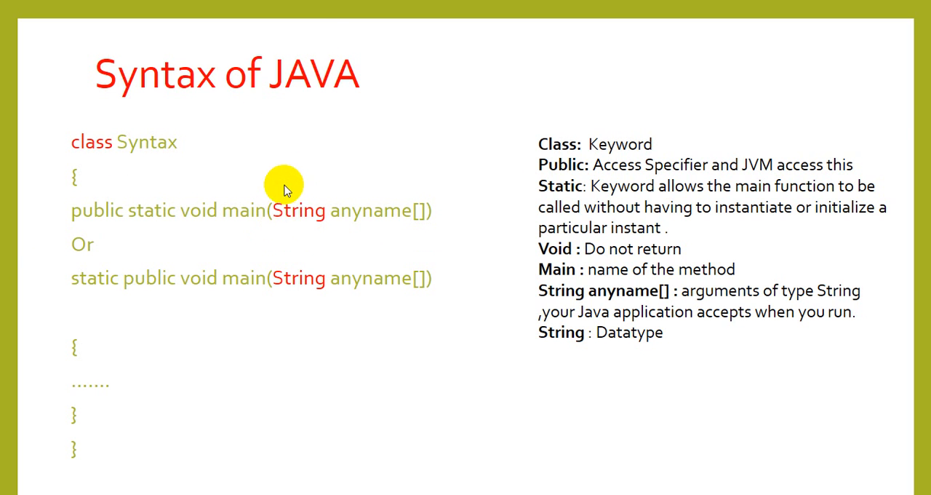
mouse_move(279, 197)
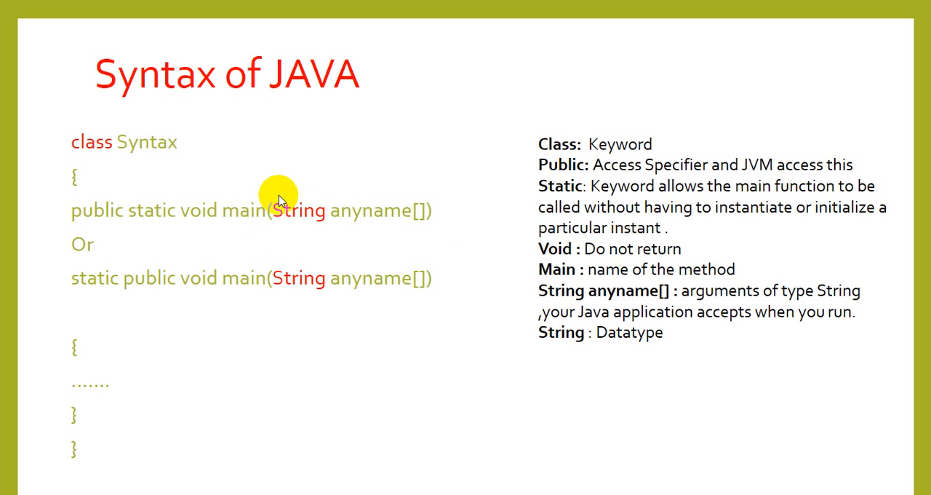
mouse_move(300, 211)
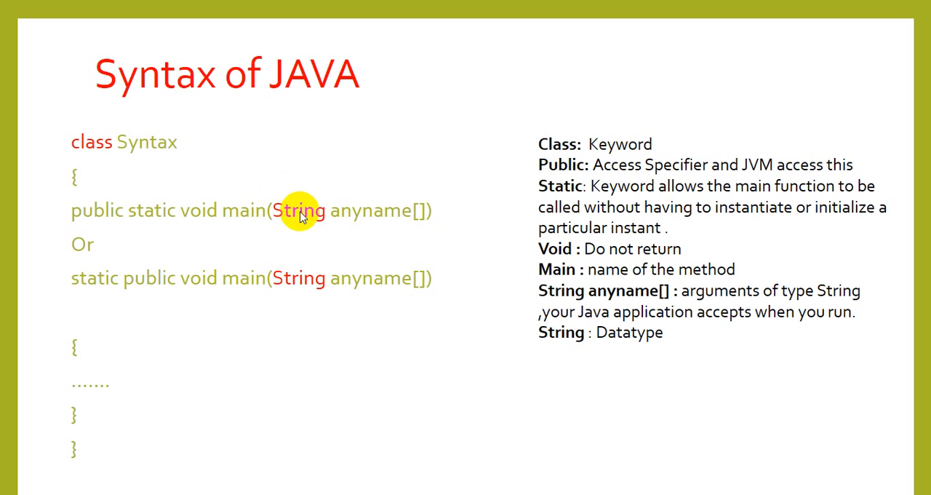
mouse_move(399, 221)
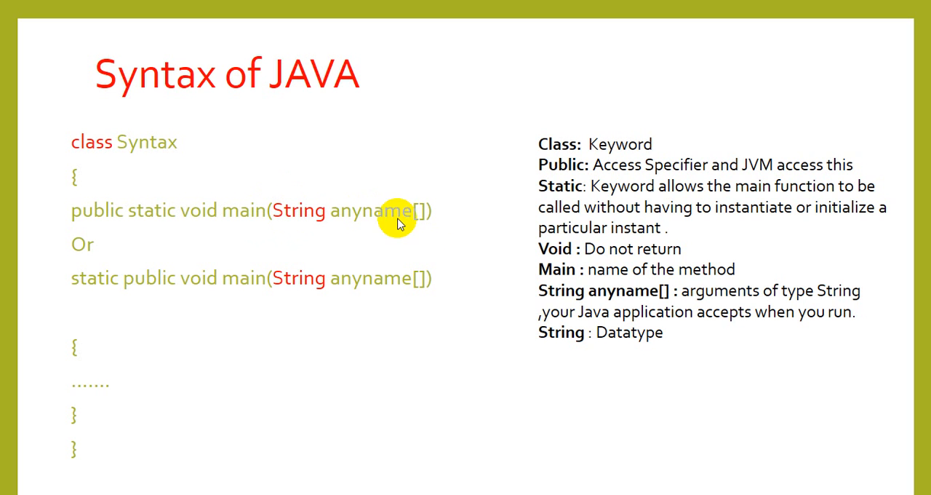
mouse_move(381, 202)
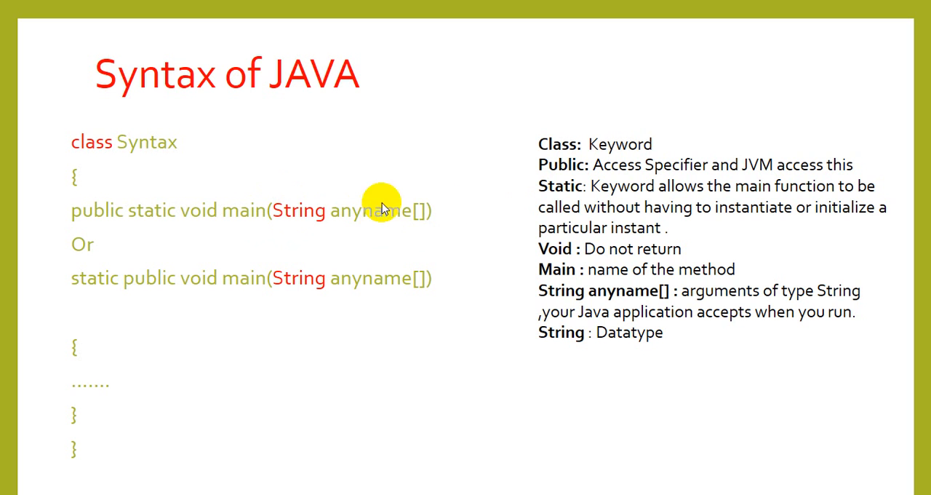
mouse_move(425, 227)
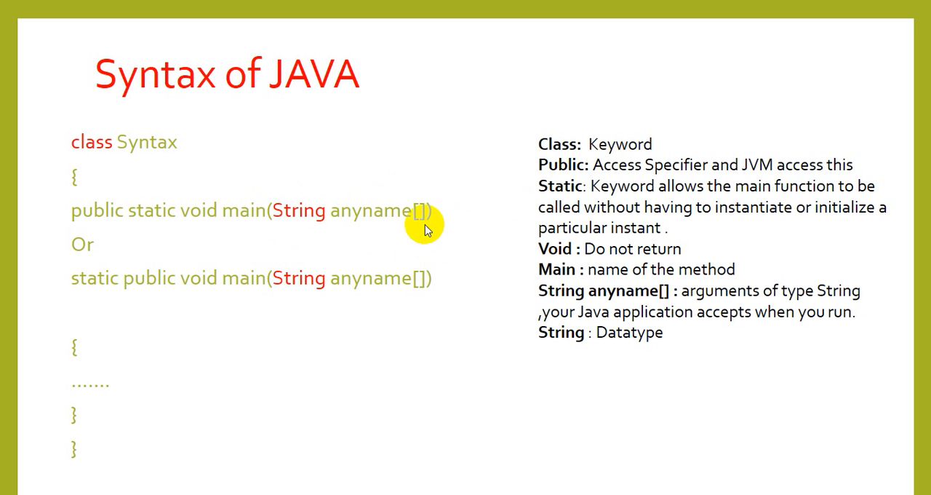
mouse_move(386, 219)
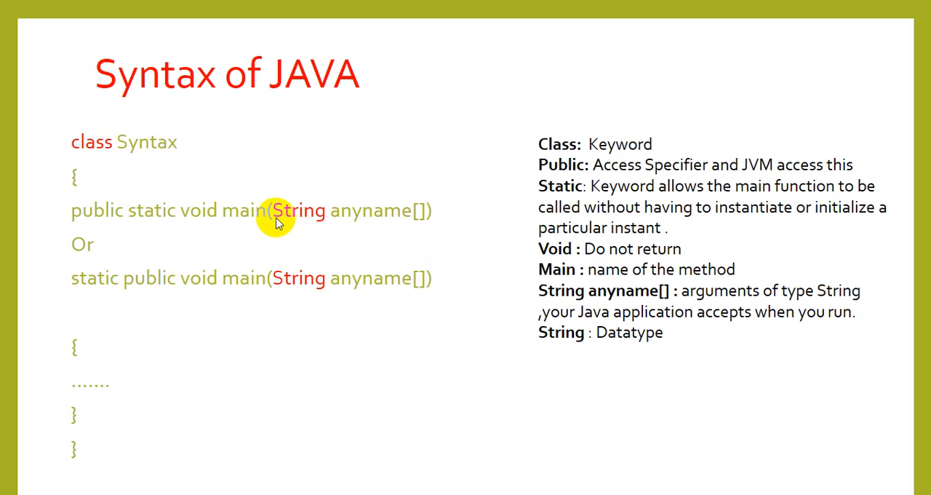
mouse_move(306, 226)
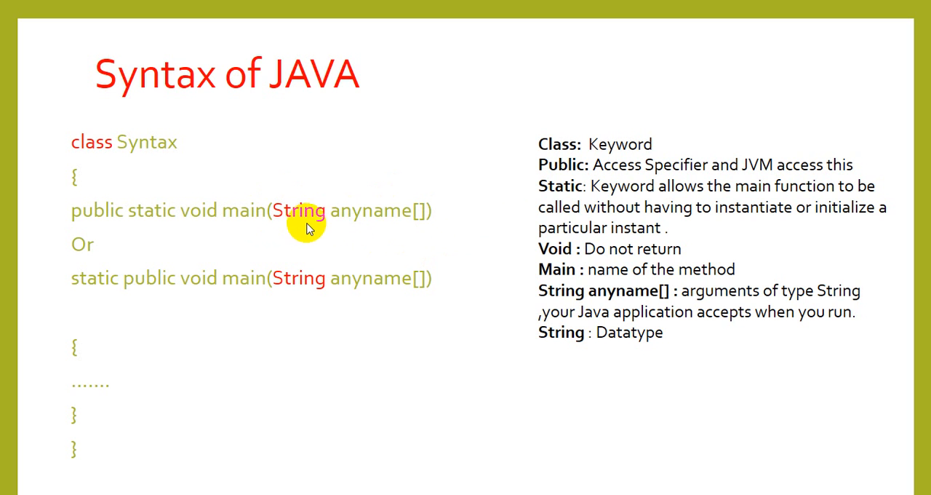
mouse_move(399, 221)
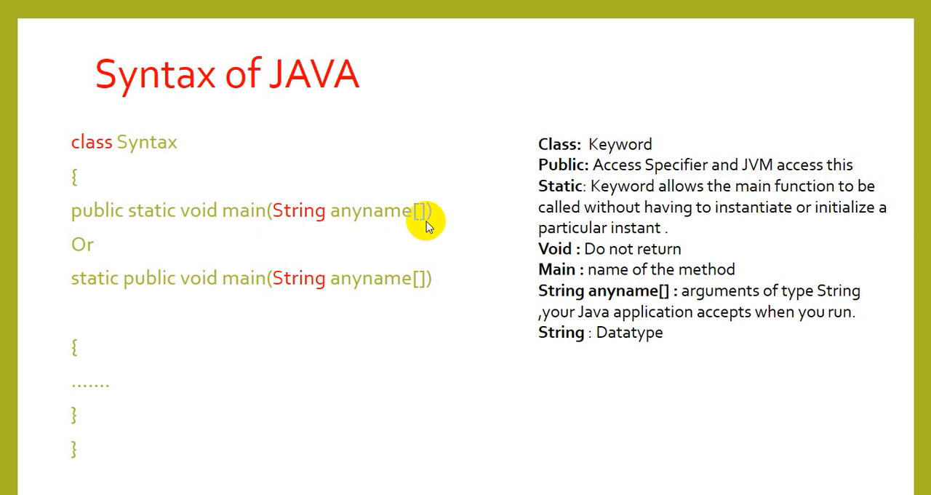
mouse_move(407, 178)
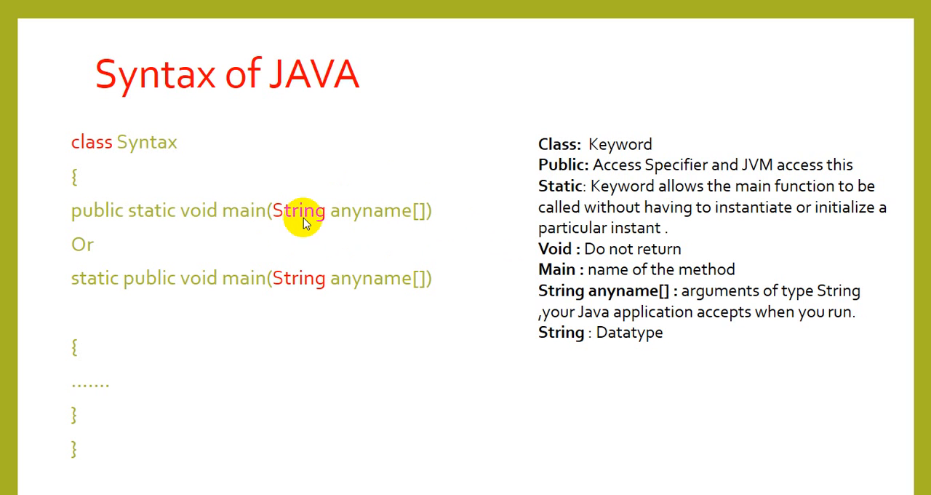
mouse_move(206, 242)
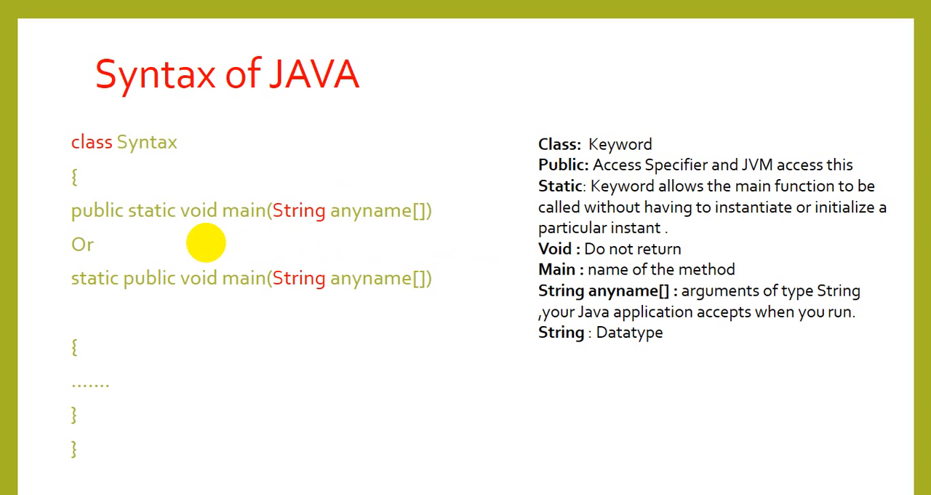
mouse_move(195, 297)
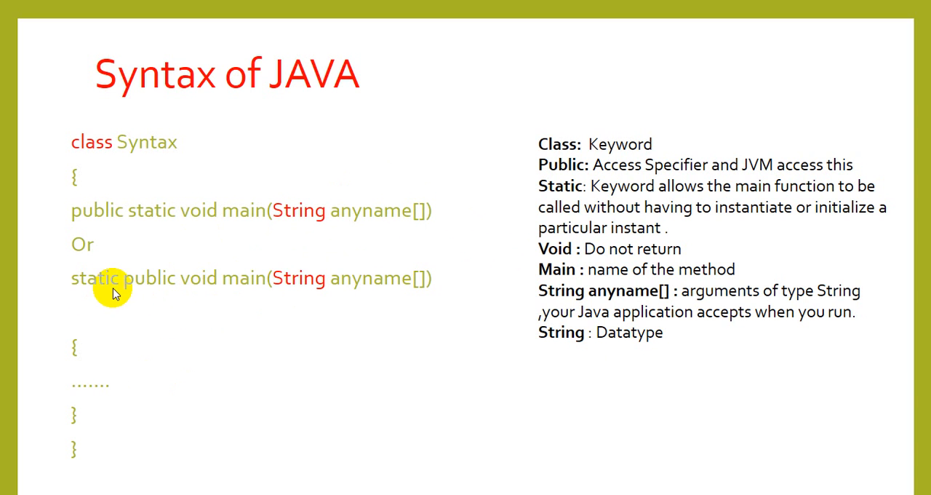
mouse_move(108, 292)
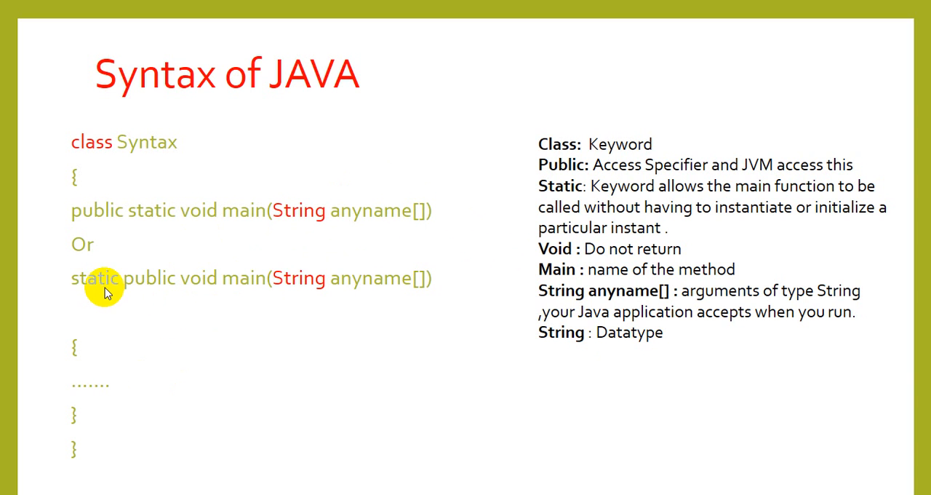
mouse_move(119, 291)
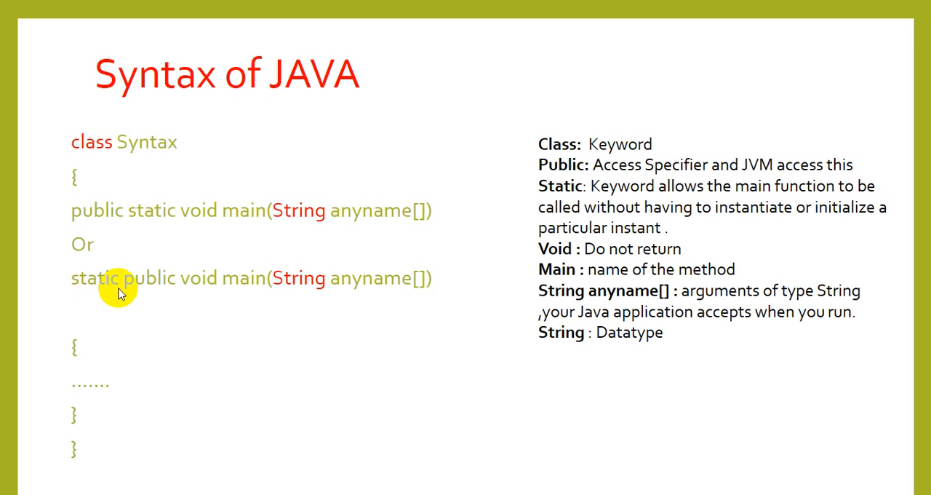
mouse_move(282, 299)
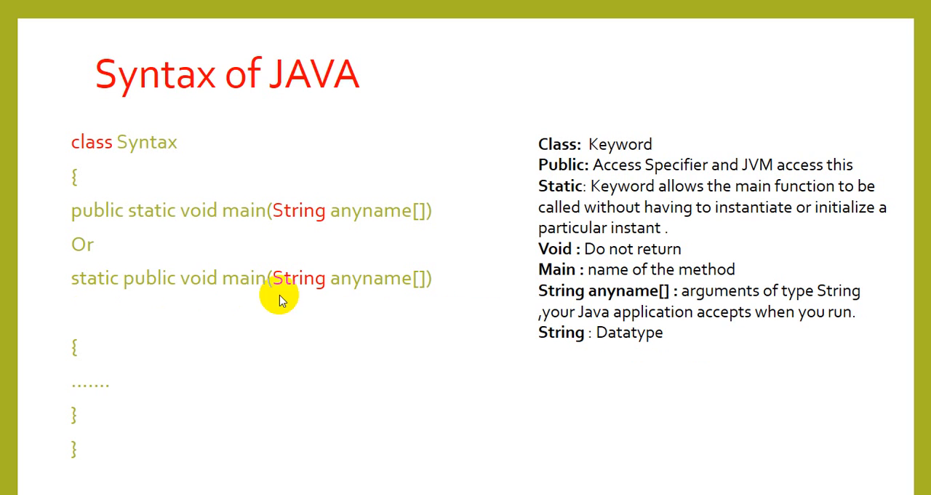
mouse_move(343, 240)
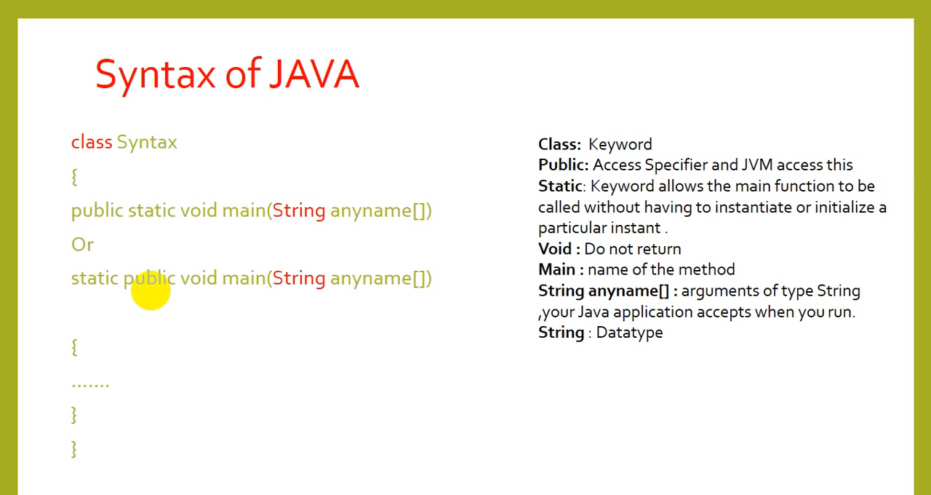
mouse_move(196, 224)
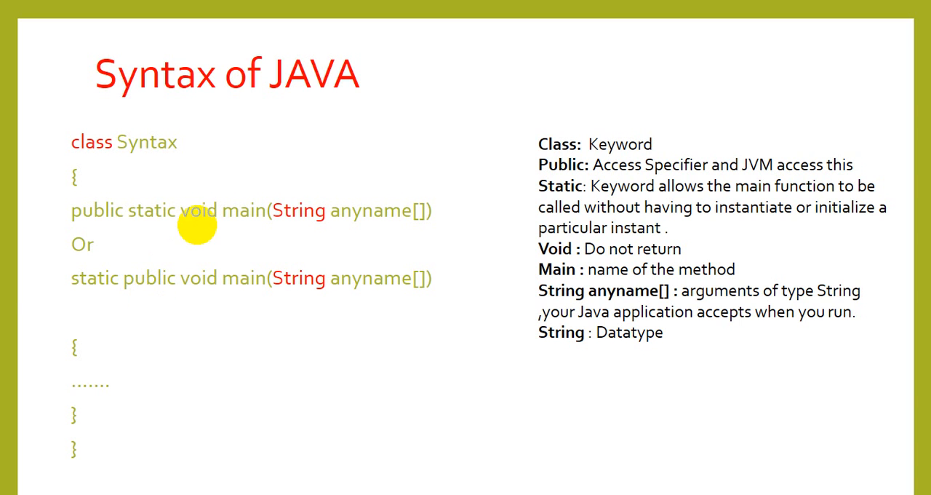
mouse_move(317, 172)
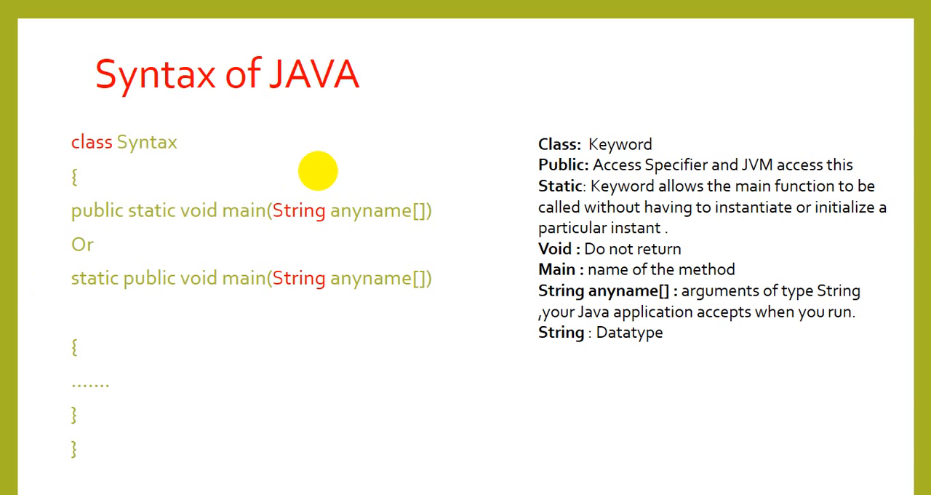